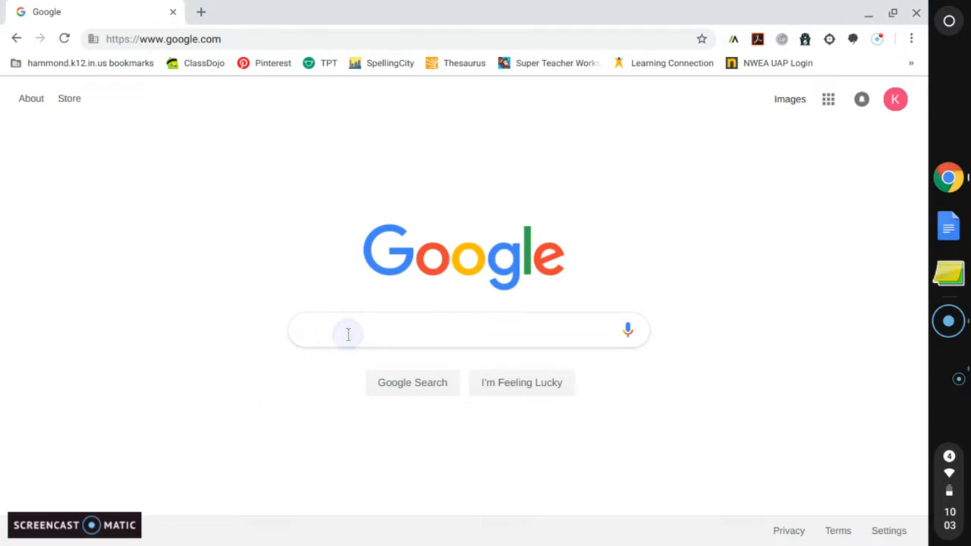
- Search Google for 'gonoodle' to find the GoNoodle site
type("gonoodle")
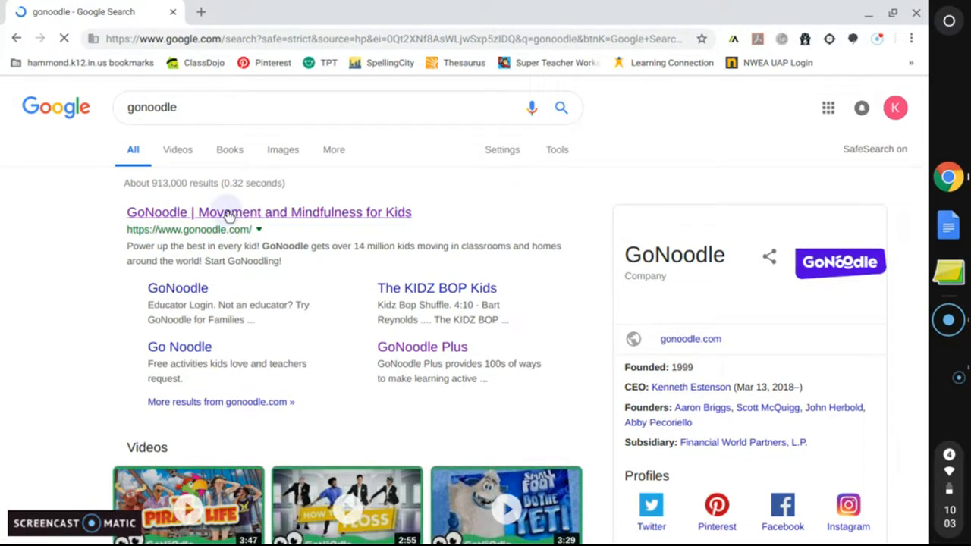
- Open the GoNoodle site from the search results and start GoNoodling
left_click(269, 212)
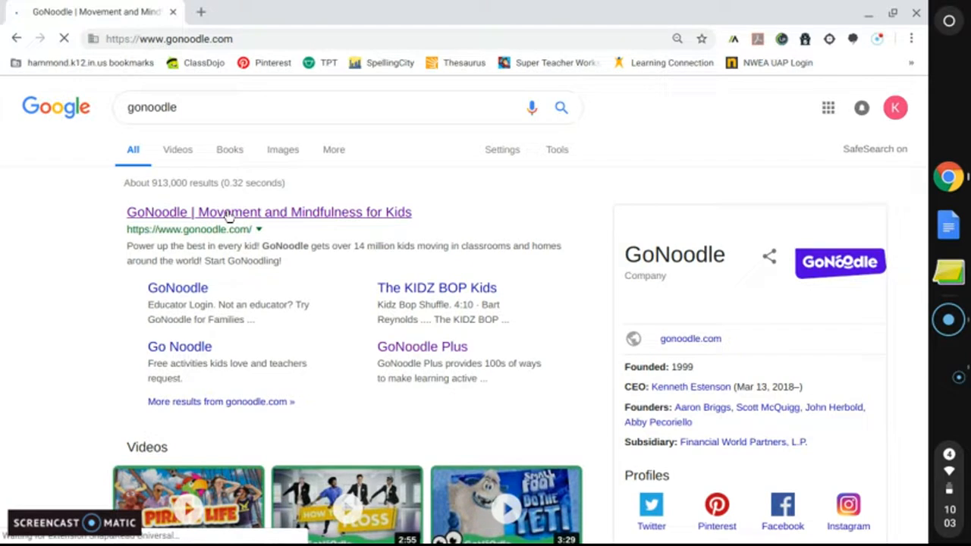
left_click(268, 211)
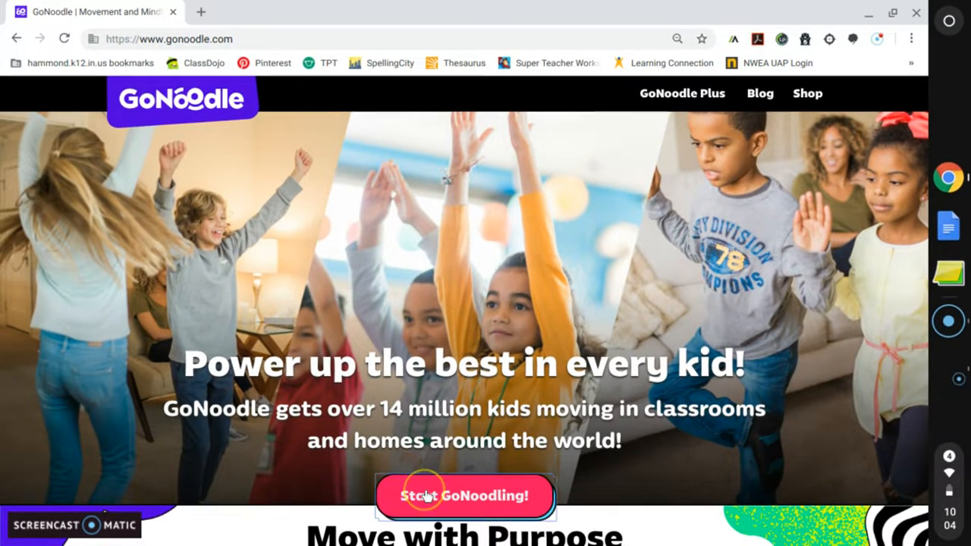
left_click(464, 495)
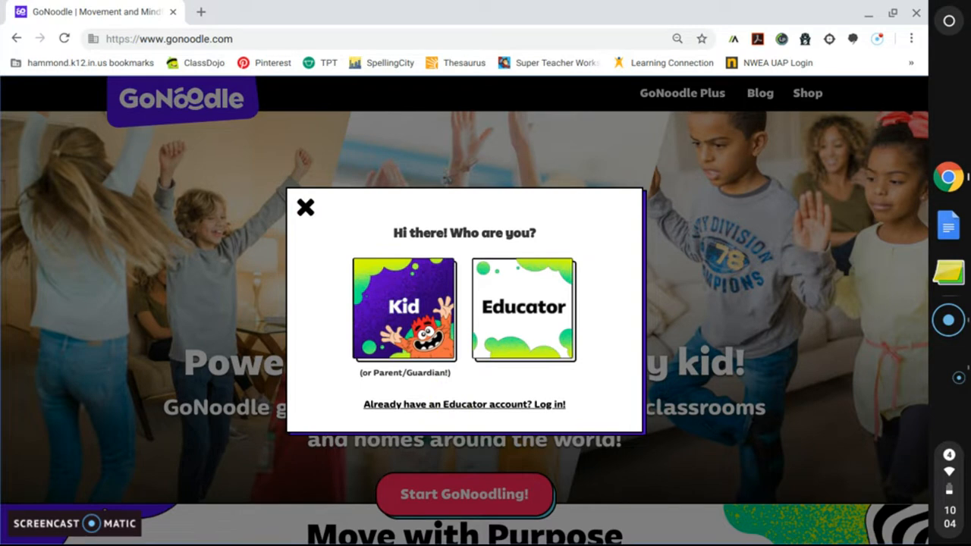
- Log in with the existing educator account to reach the Discover page
left_click(463, 404)
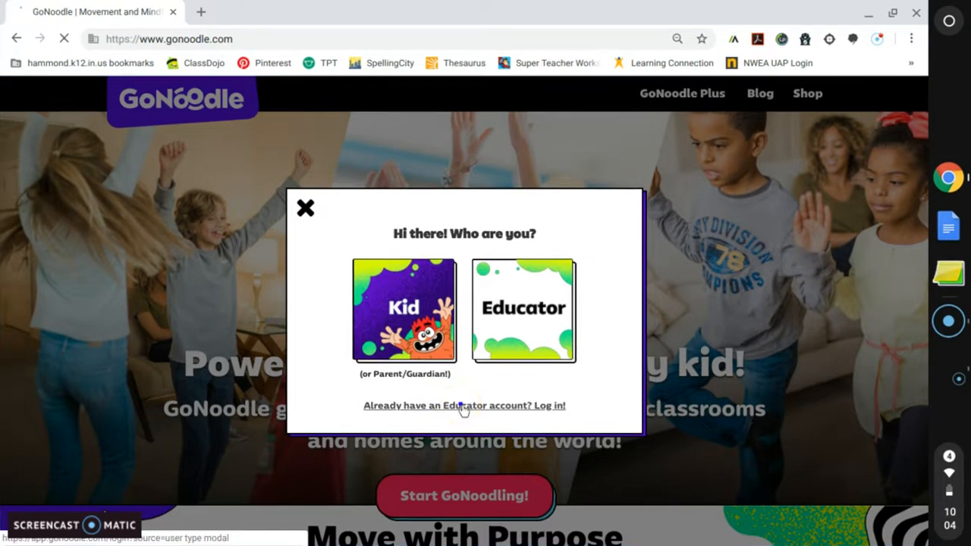
left_click(465, 405)
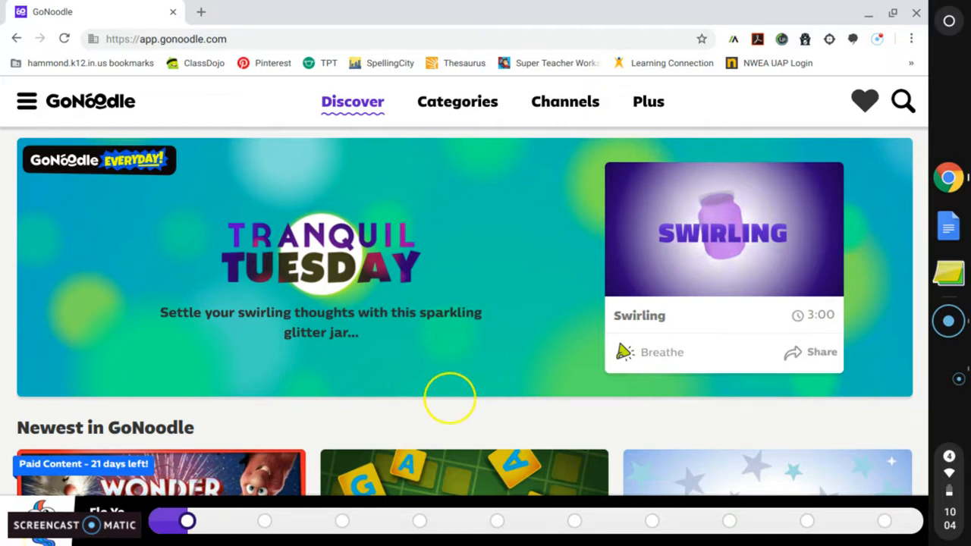
mouse_move(106, 145)
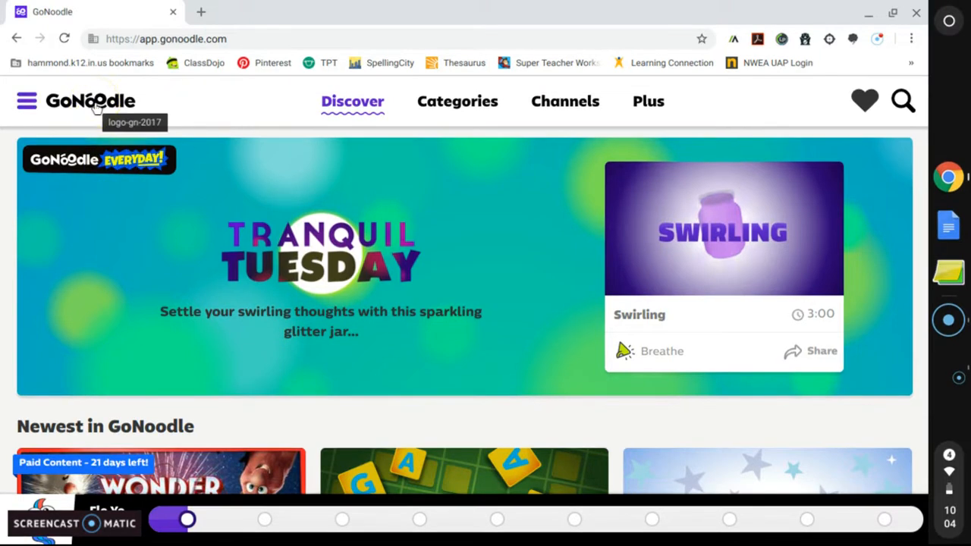
- Switch to the class picker through the account menu's Change Class option
left_click(26, 101)
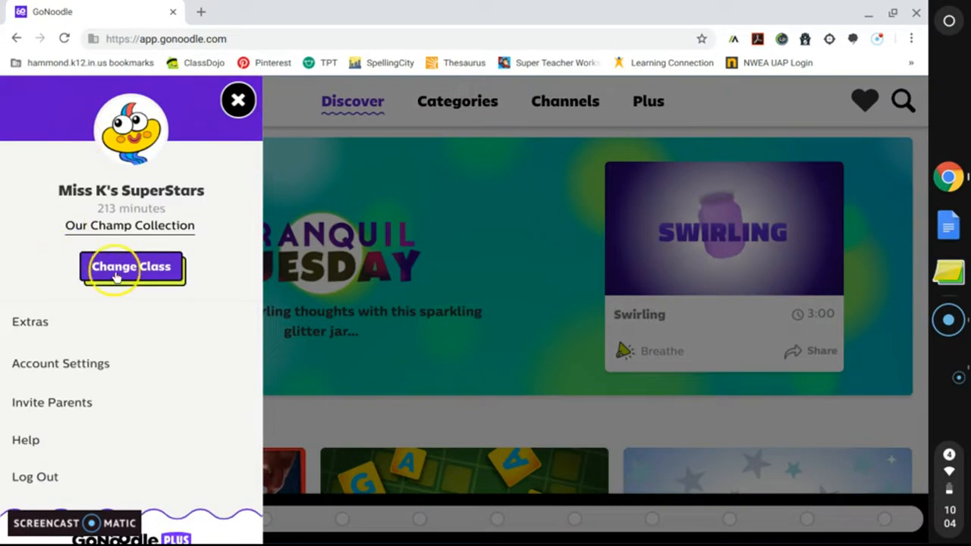
left_click(131, 266)
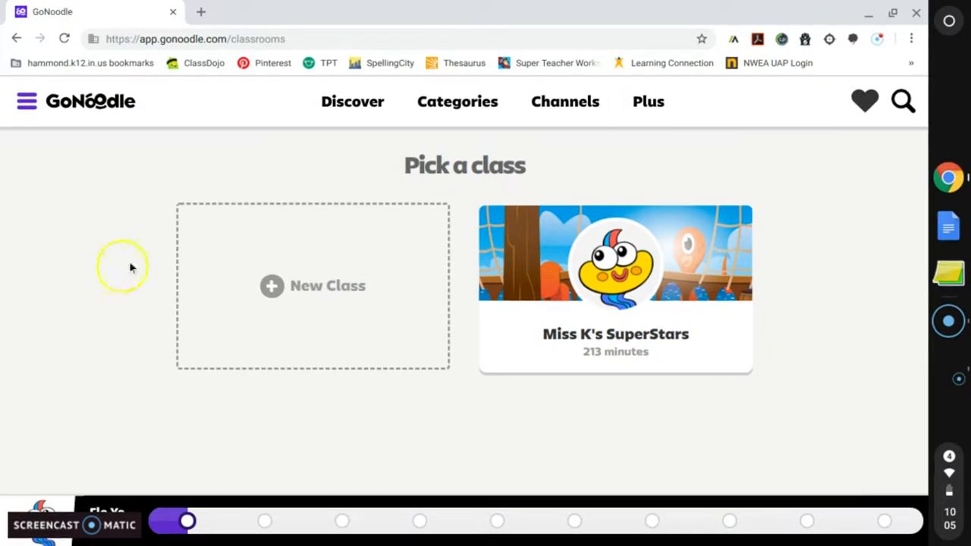
mouse_move(308, 299)
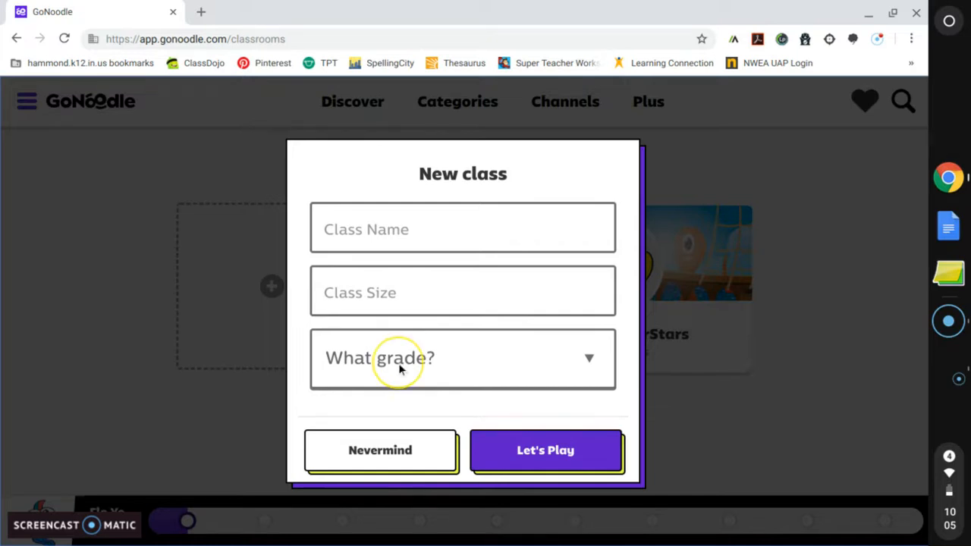
- Create the class 'Playful Penguins' with Multiple Grades and 21 students
left_click(462, 358)
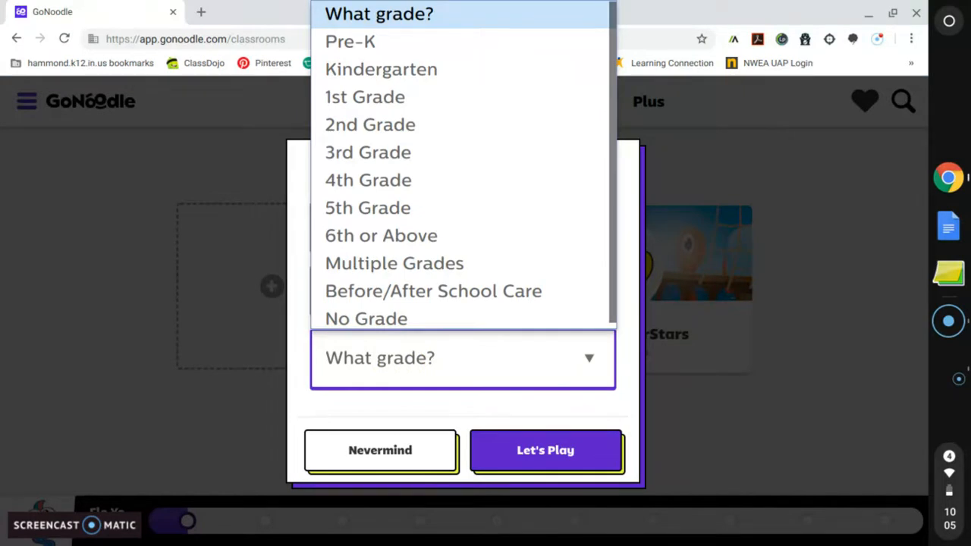
mouse_move(394, 258)
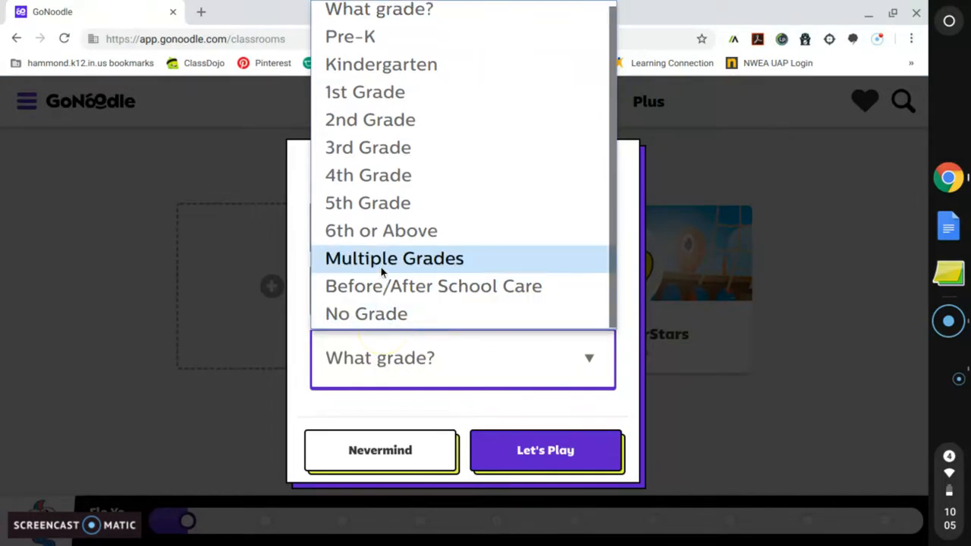
left_click(394, 258)
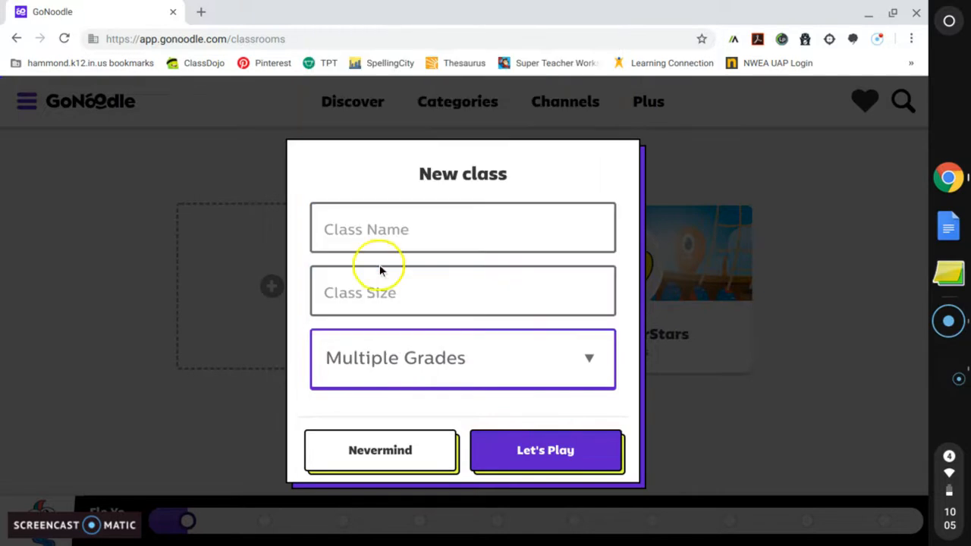
left_click(463, 230)
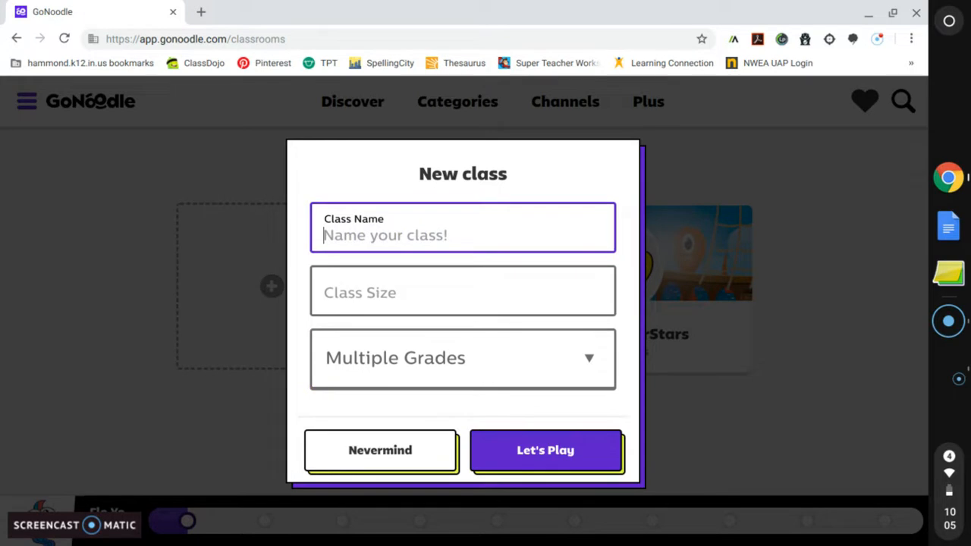
type("Play")
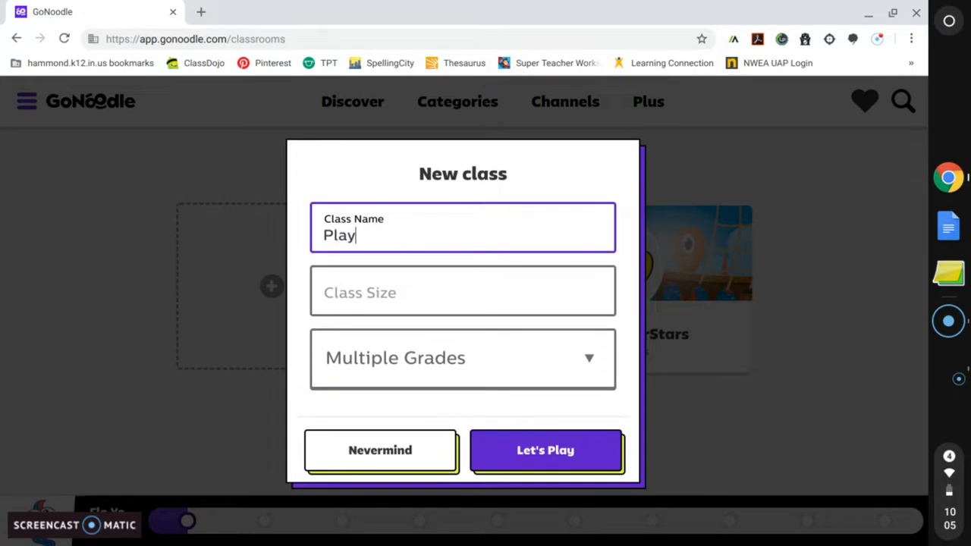
type("ful Pen")
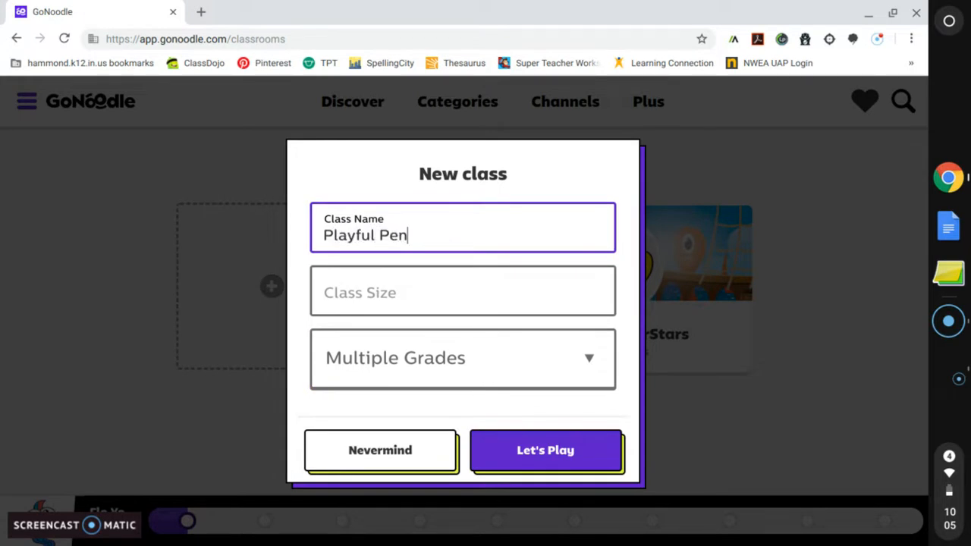
type("guin")
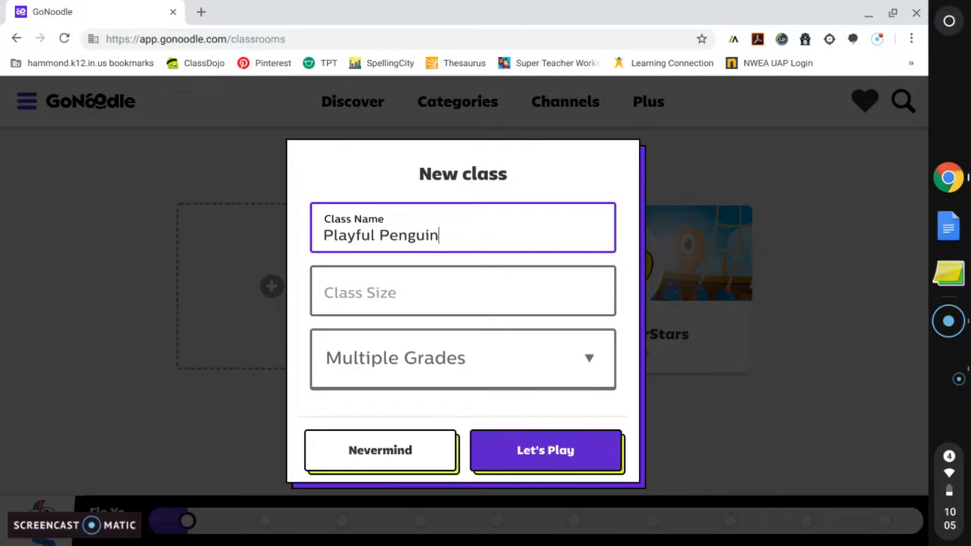
type("s")
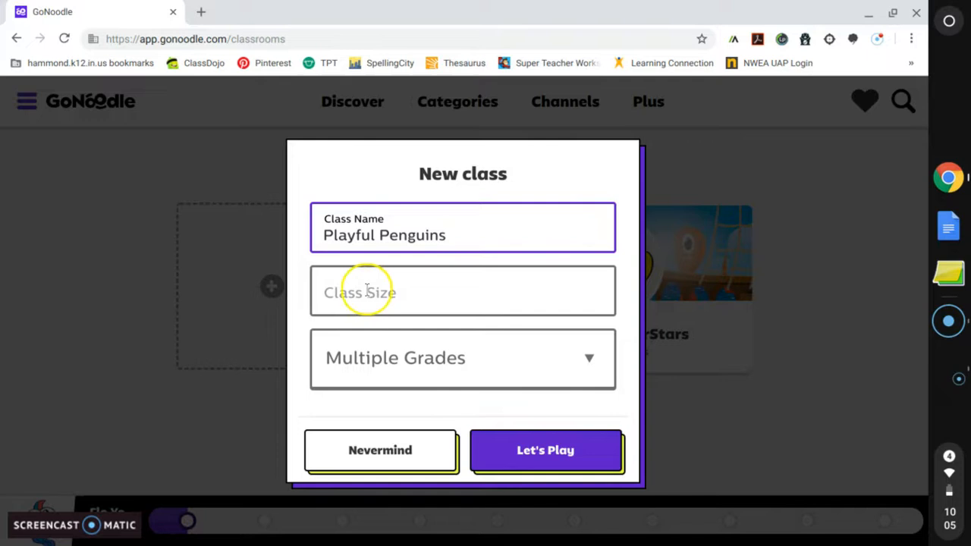
type("21")
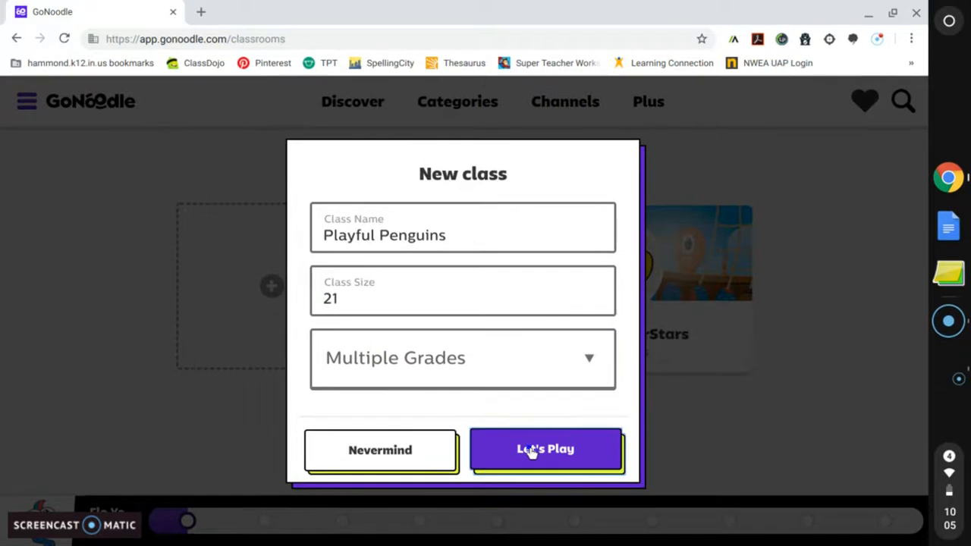
left_click(545, 448)
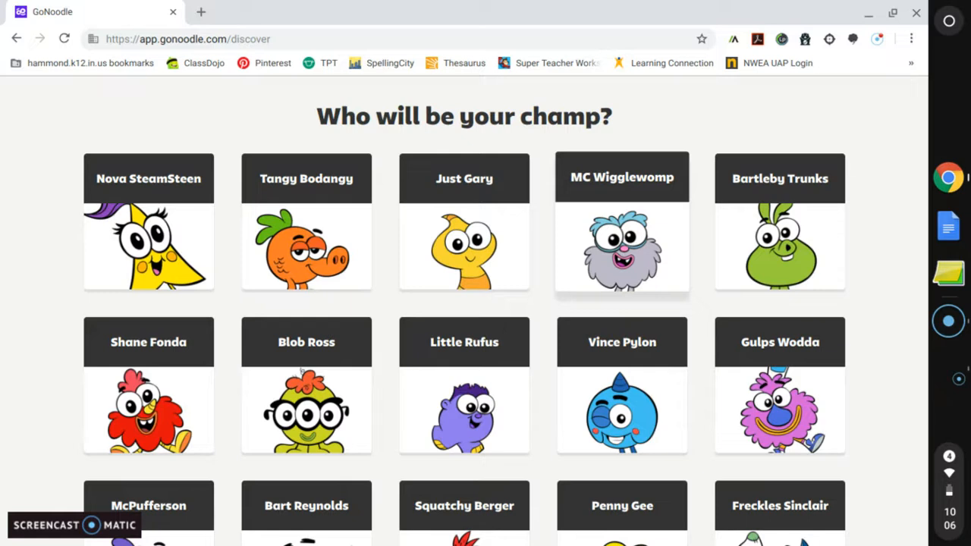
- Choose Flappy Tuckler from the champ list as the class champ
scroll("down", 3)
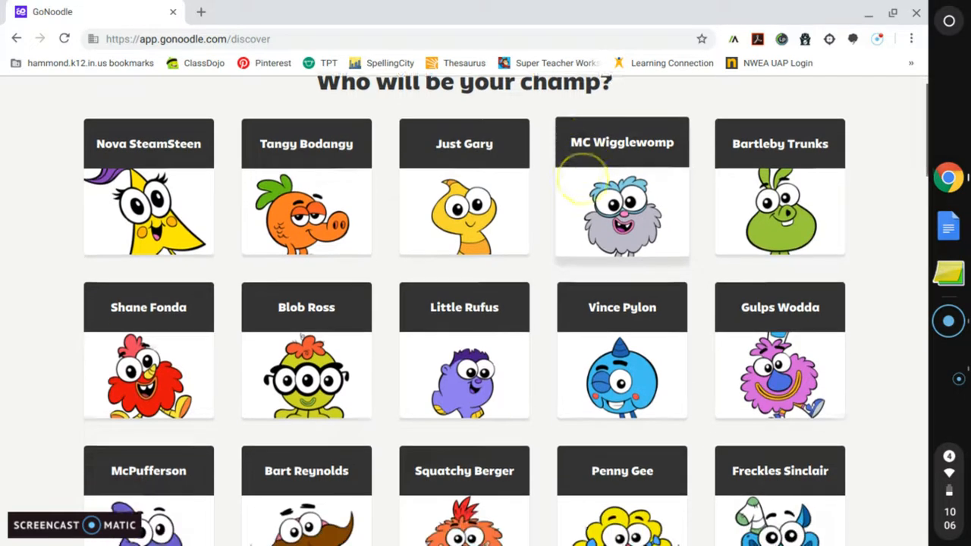
scroll("down", 3)
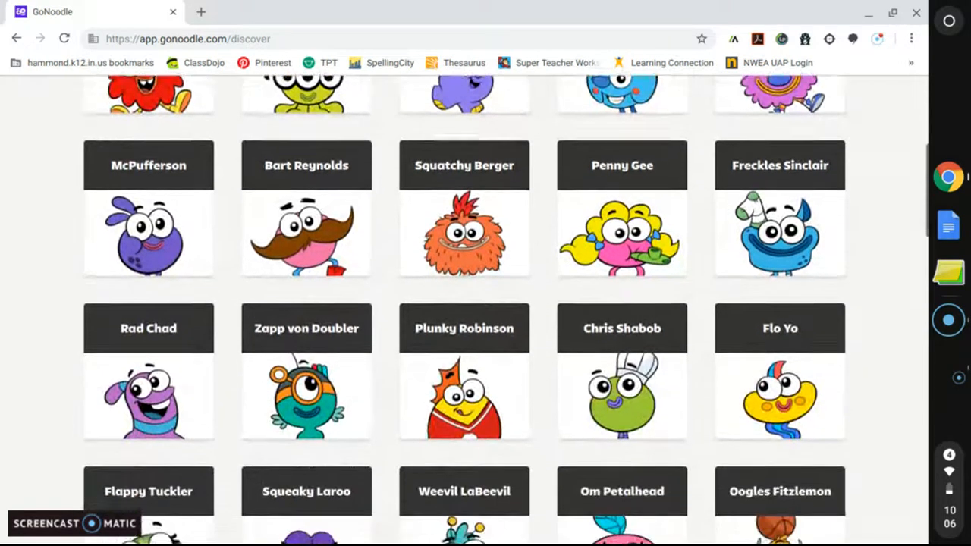
scroll("down", 3)
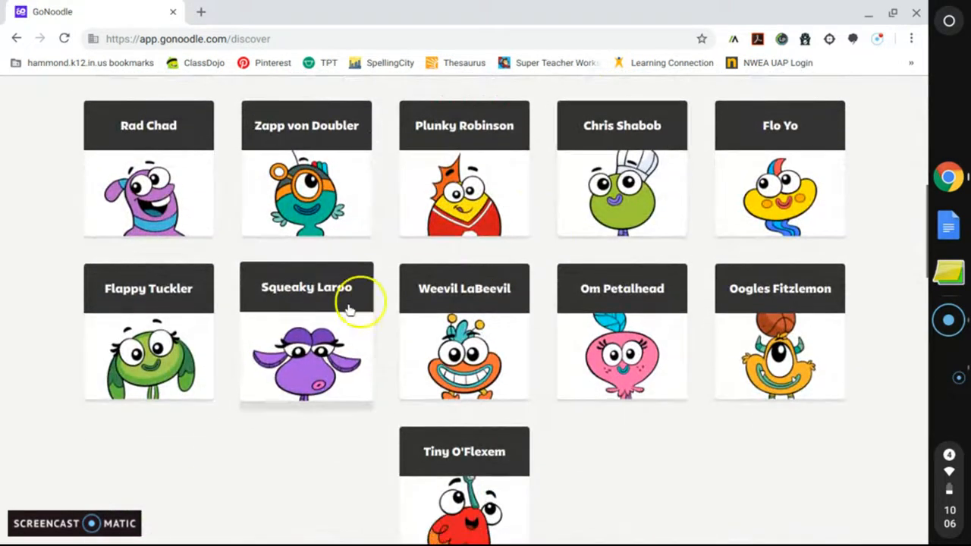
mouse_move(159, 341)
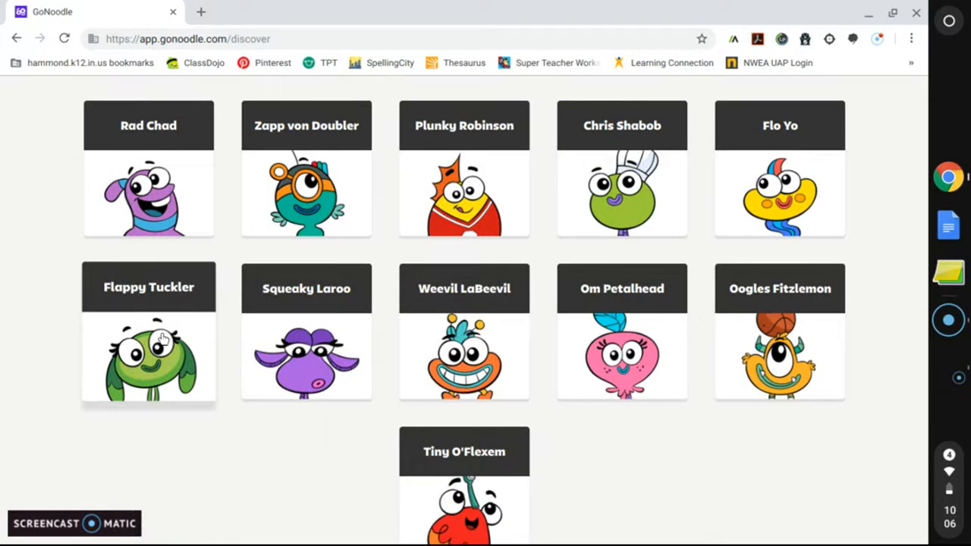
left_click(149, 334)
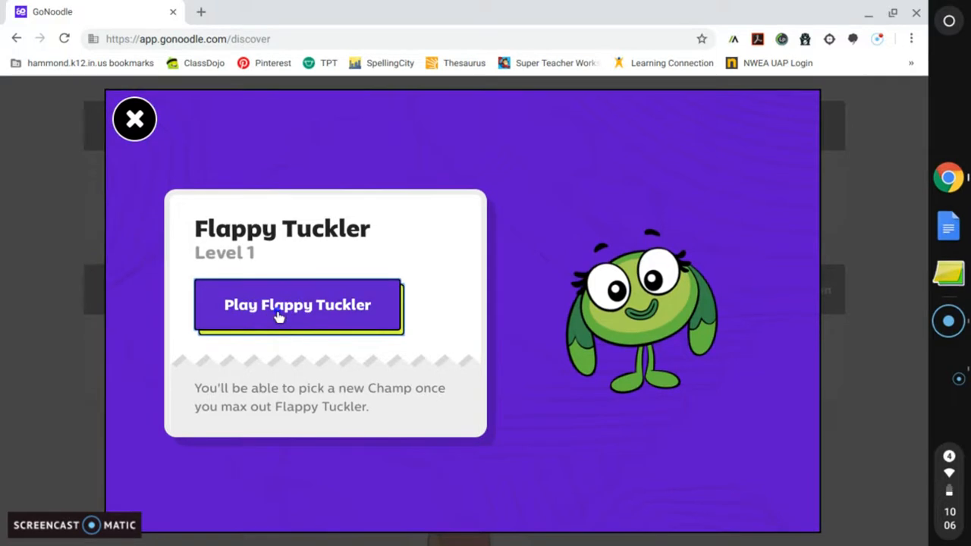
- Start playing with Flappy Tuckler and return to the Discover page
left_click(135, 119)
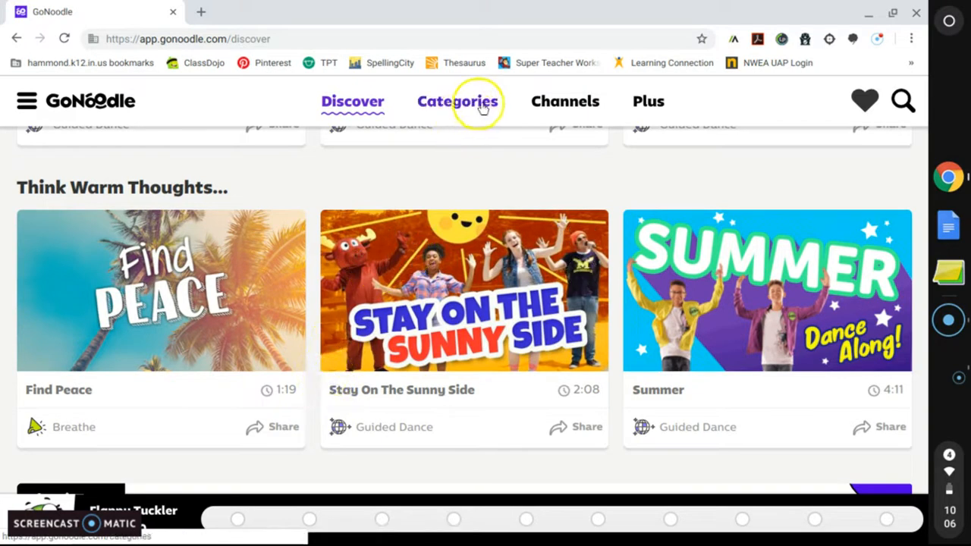
mouse_move(566, 101)
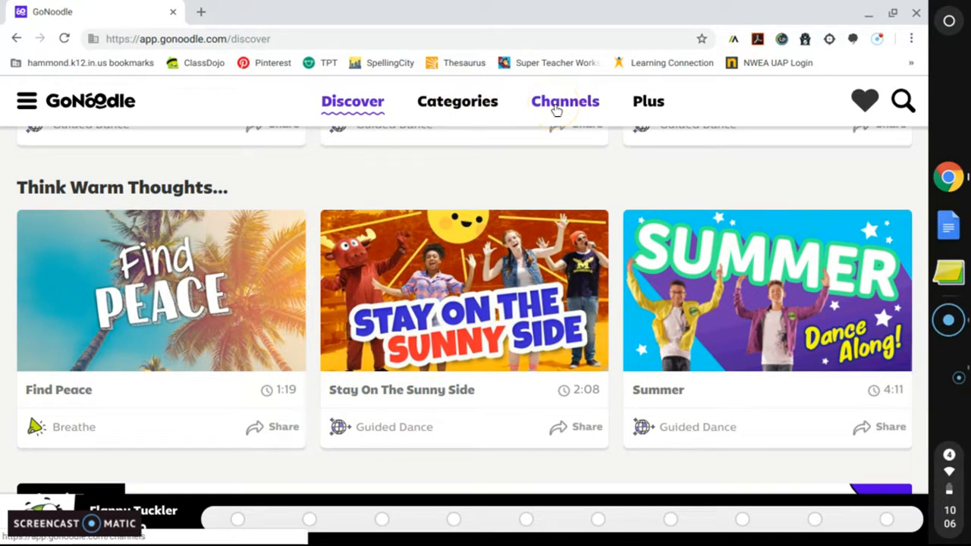
mouse_move(457, 101)
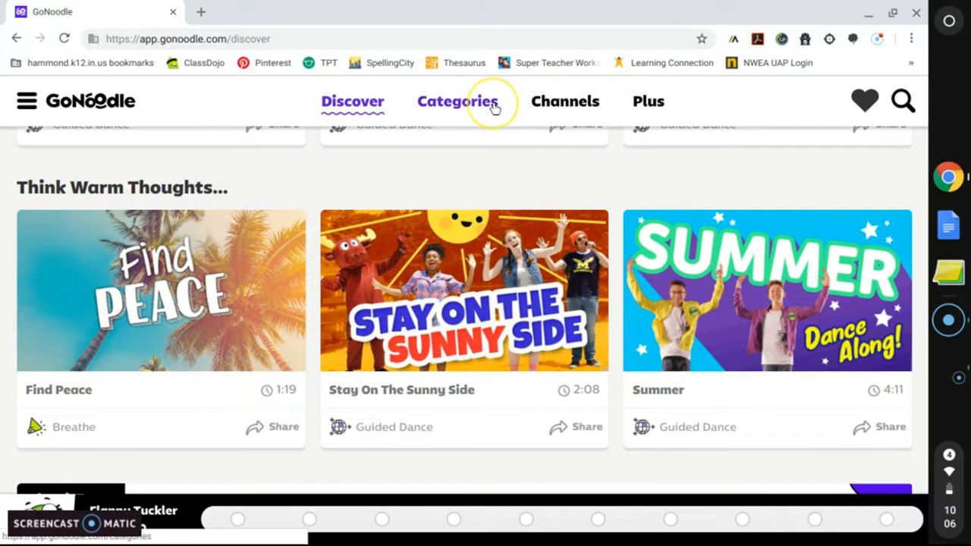
- Browse through the full list on the Categories page
left_click(457, 101)
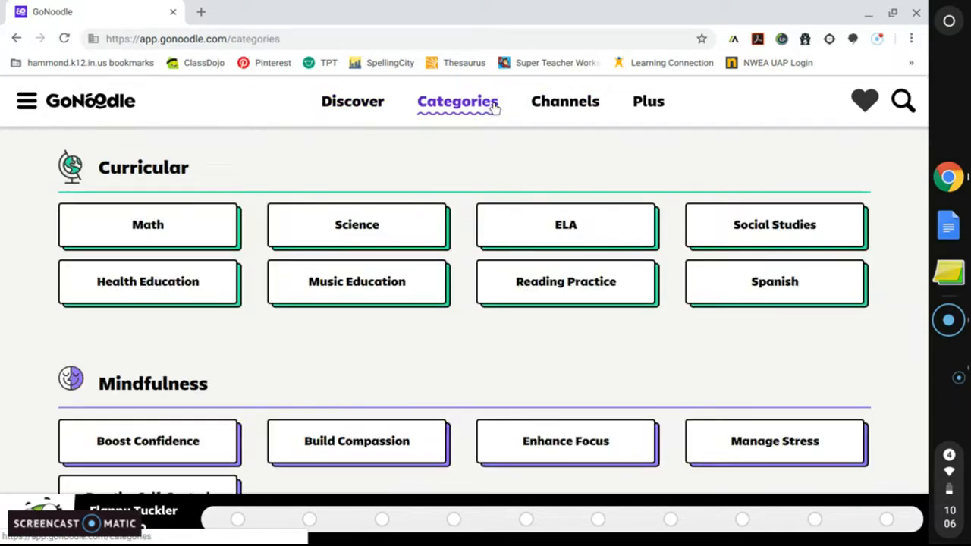
mouse_move(504, 143)
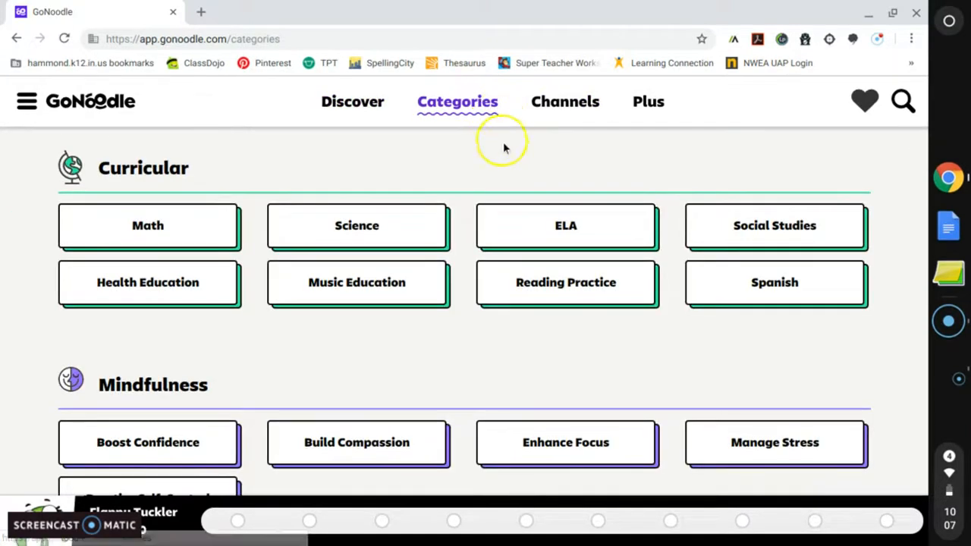
mouse_move(415, 178)
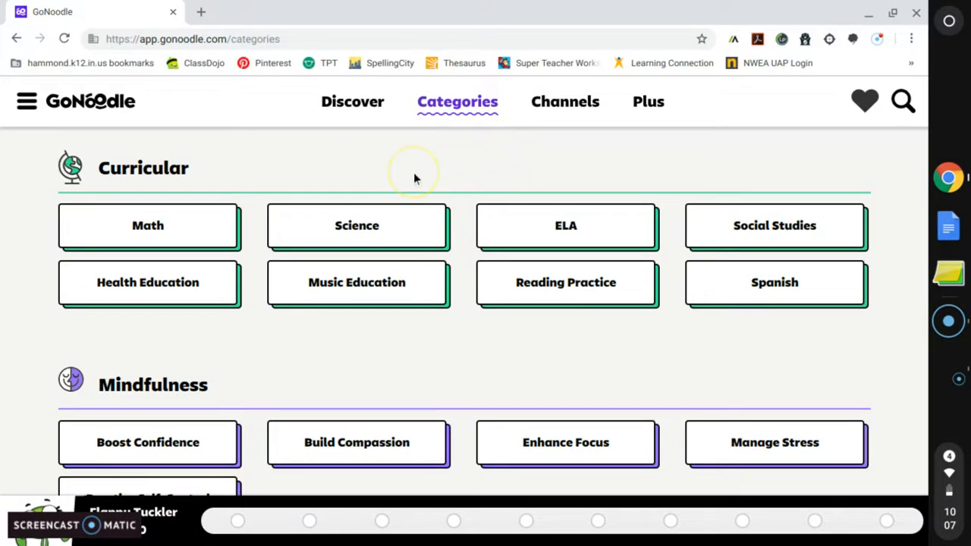
scroll("down", 3)
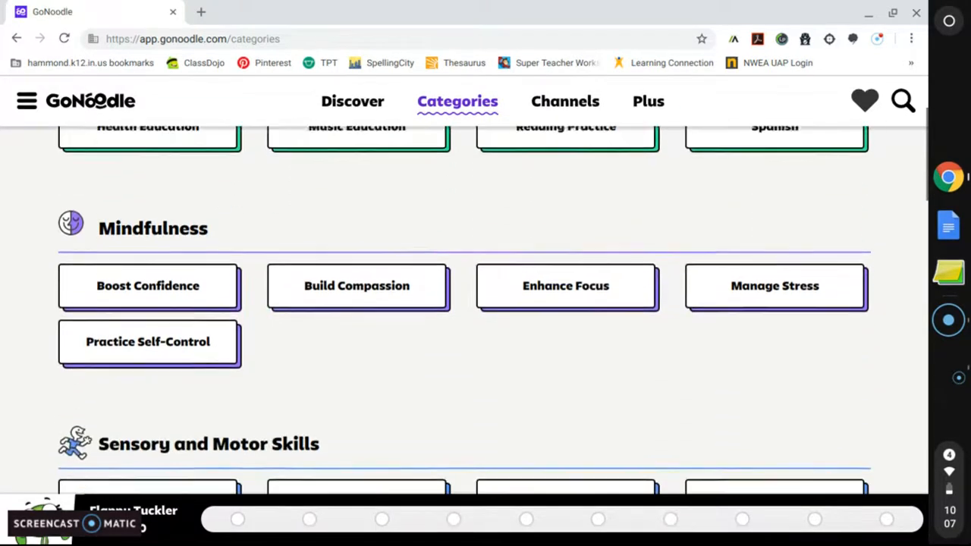
scroll("down", 3)
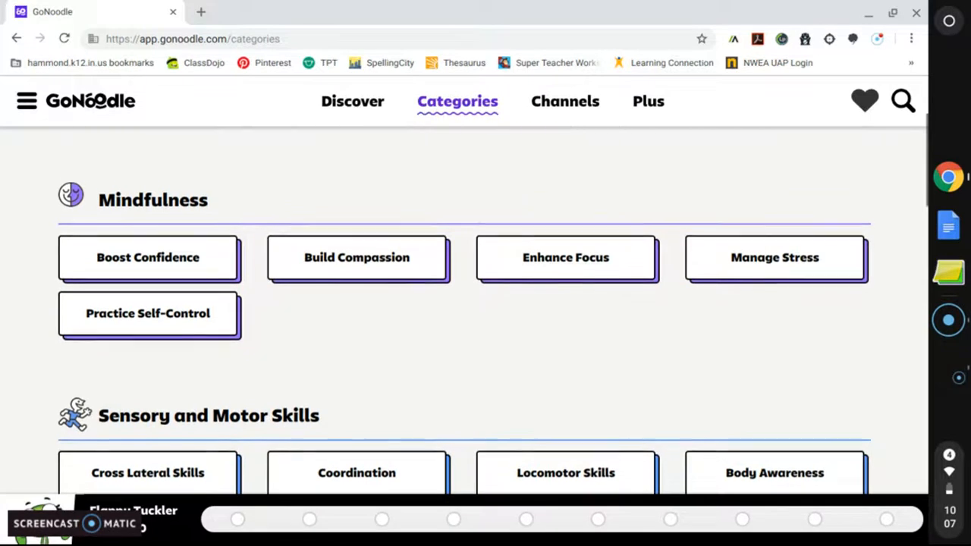
scroll("down", 3)
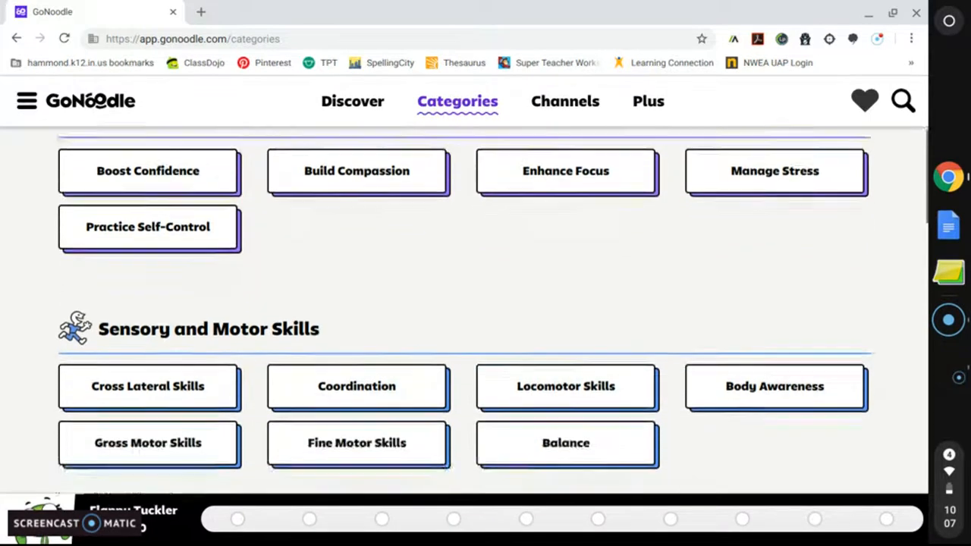
scroll("down", 3)
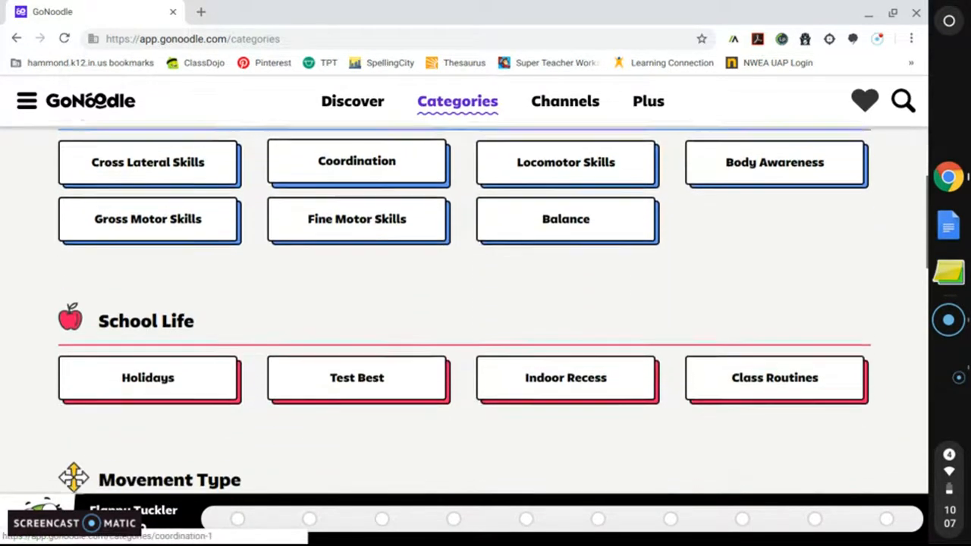
scroll("down", 3)
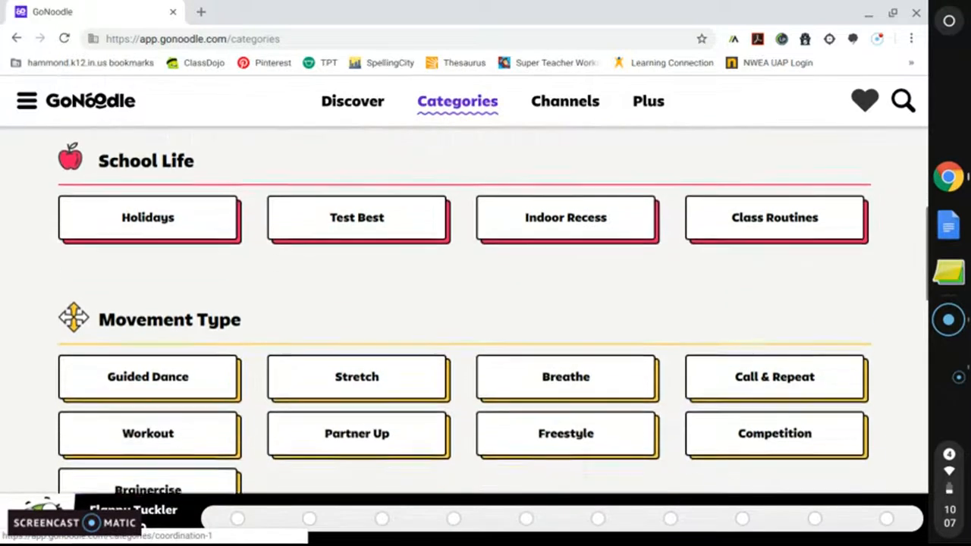
scroll("down", 3)
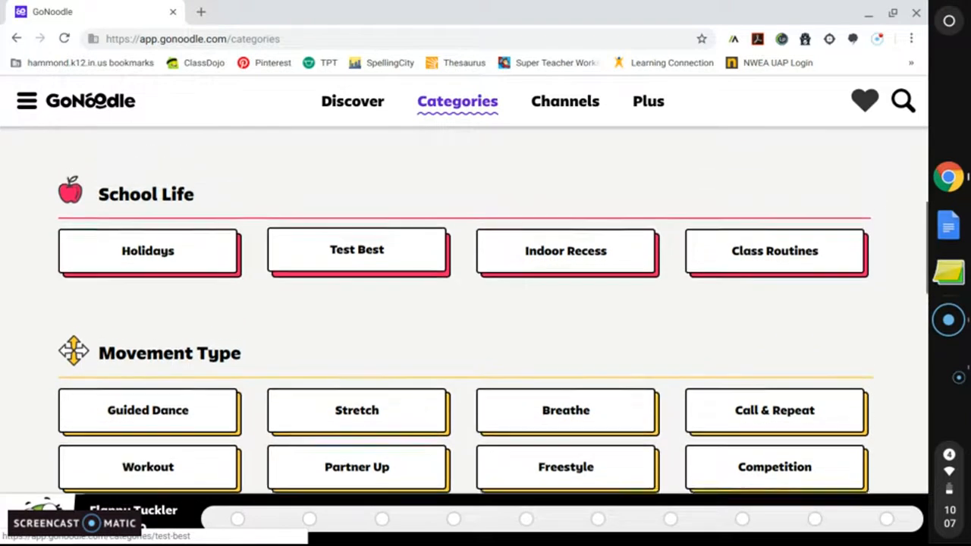
scroll("down", 3)
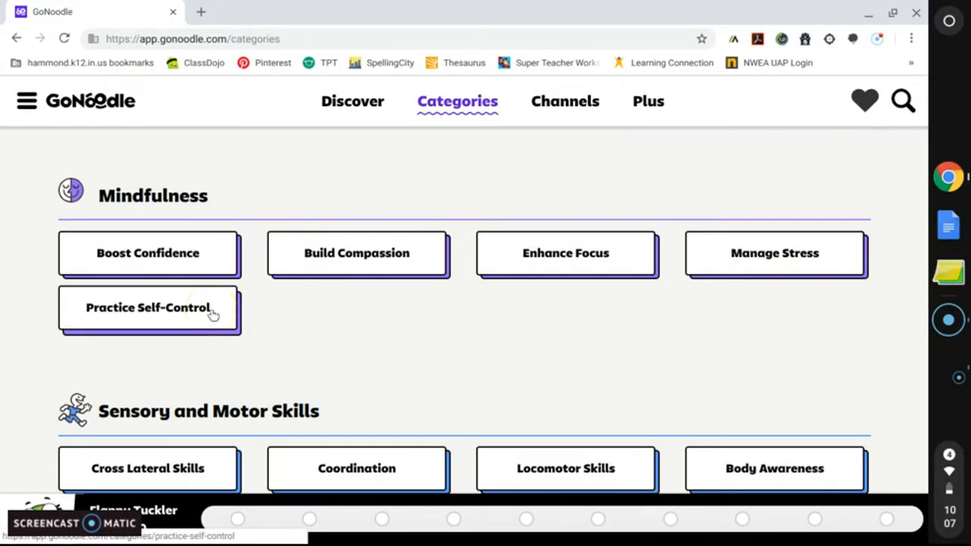
- Open Practice Self-Control and browse videos like Shake It Off and Mood Walk
left_click(148, 308)
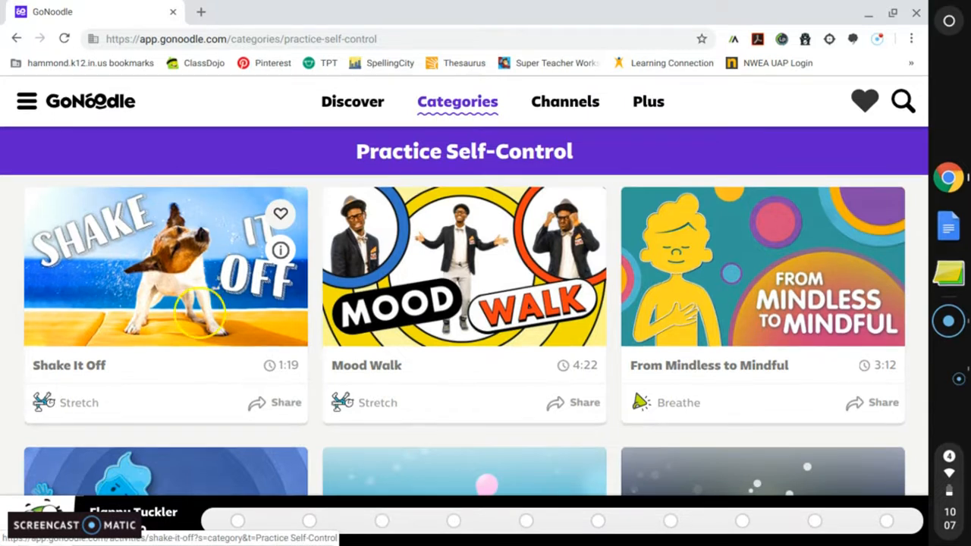
mouse_move(232, 319)
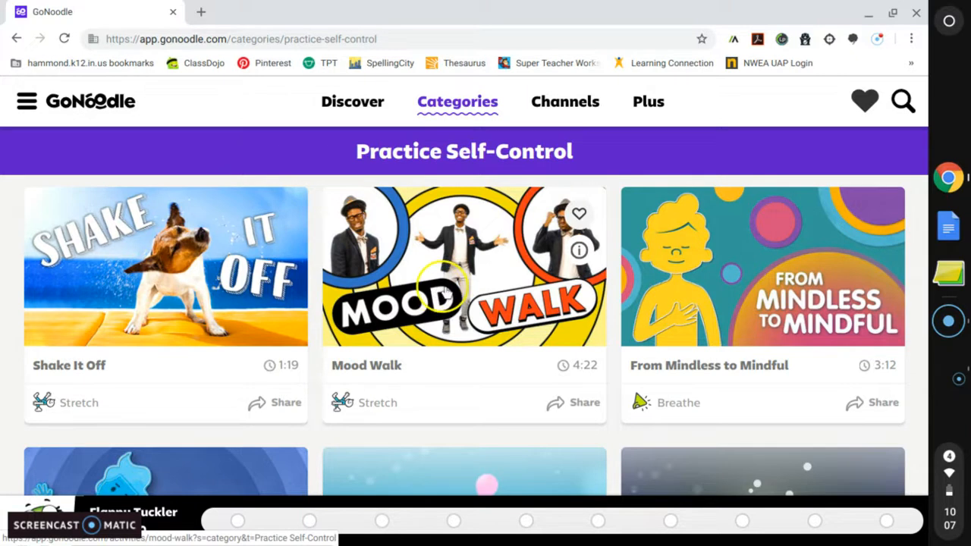
scroll("down", 3)
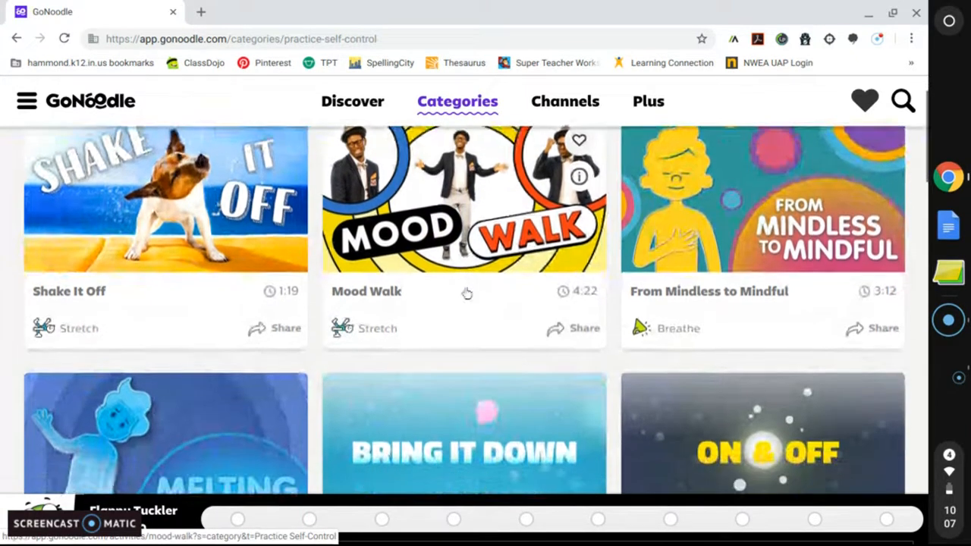
scroll("down", 3)
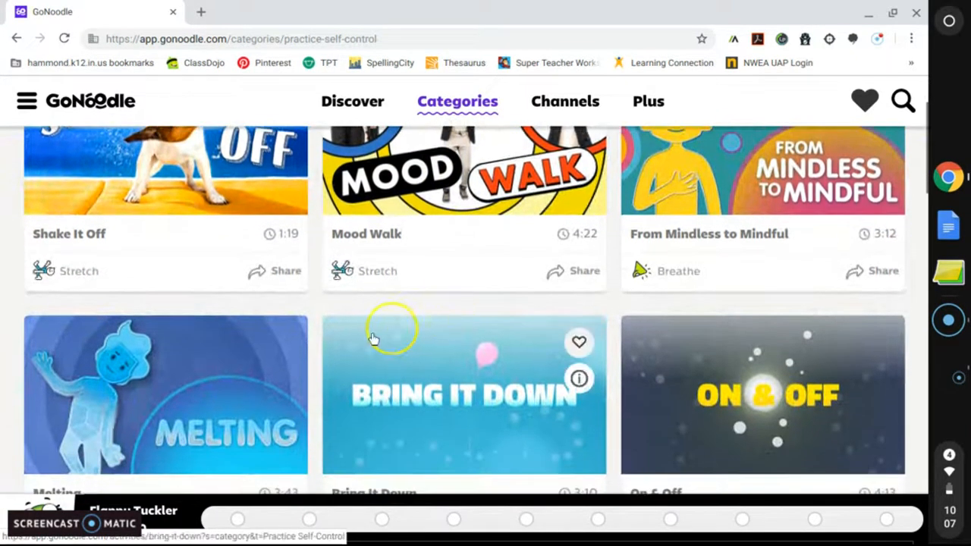
scroll("down", 3)
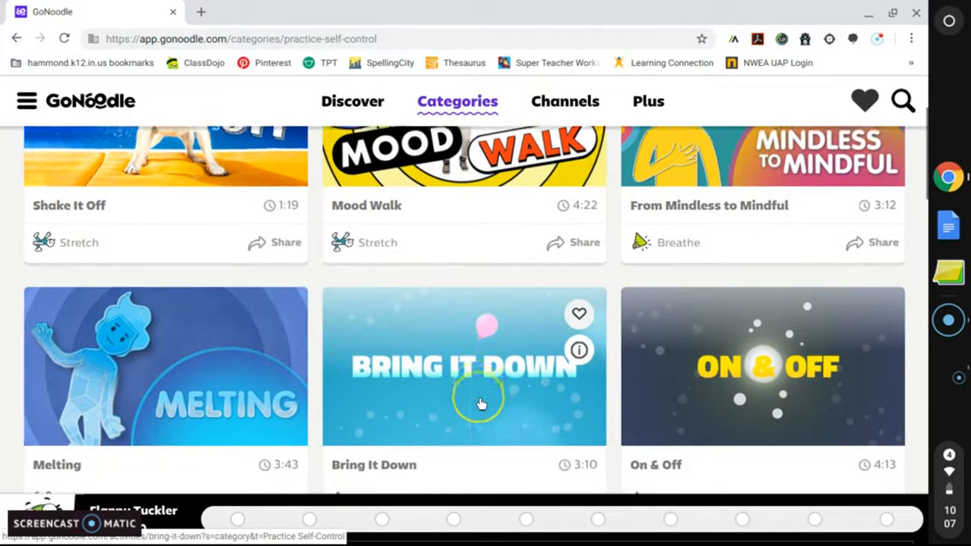
scroll("down", 3)
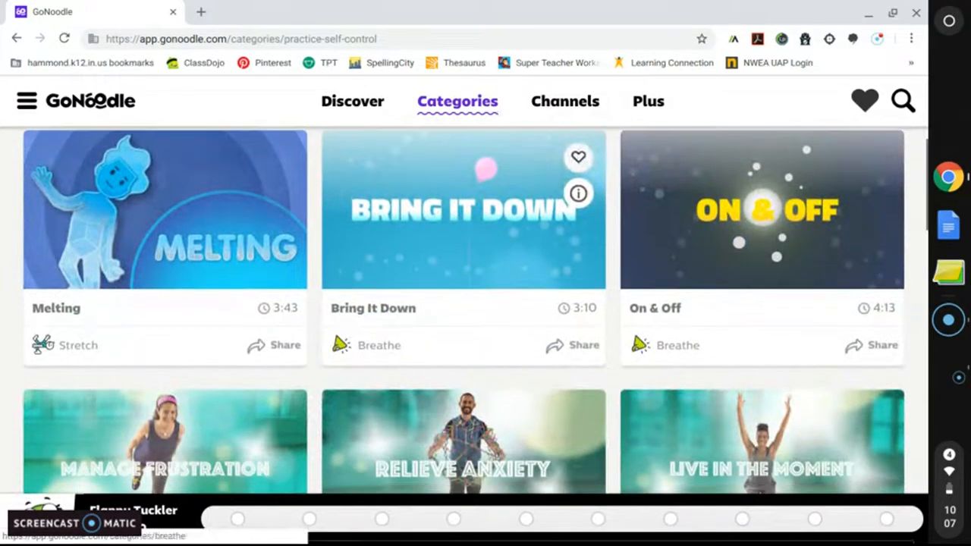
left_click(453, 296)
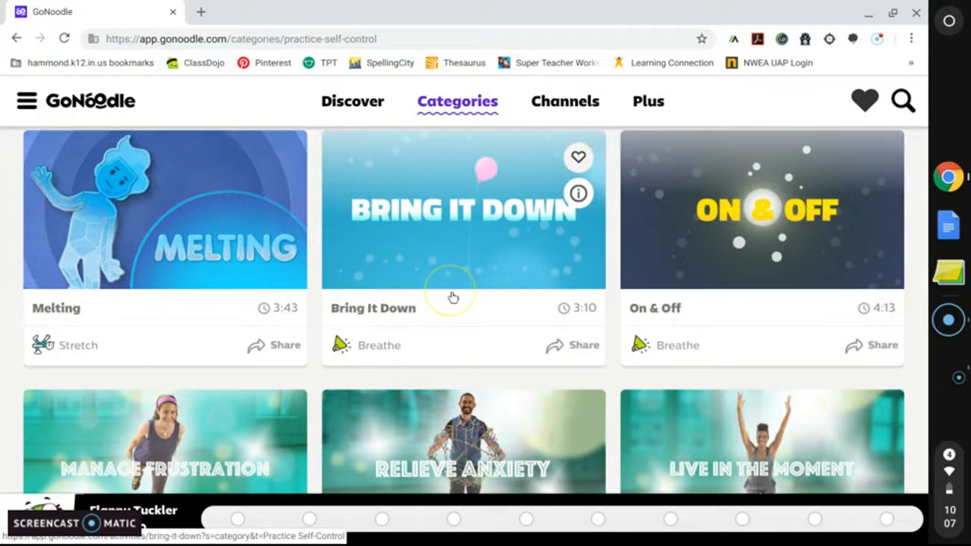
mouse_move(564, 100)
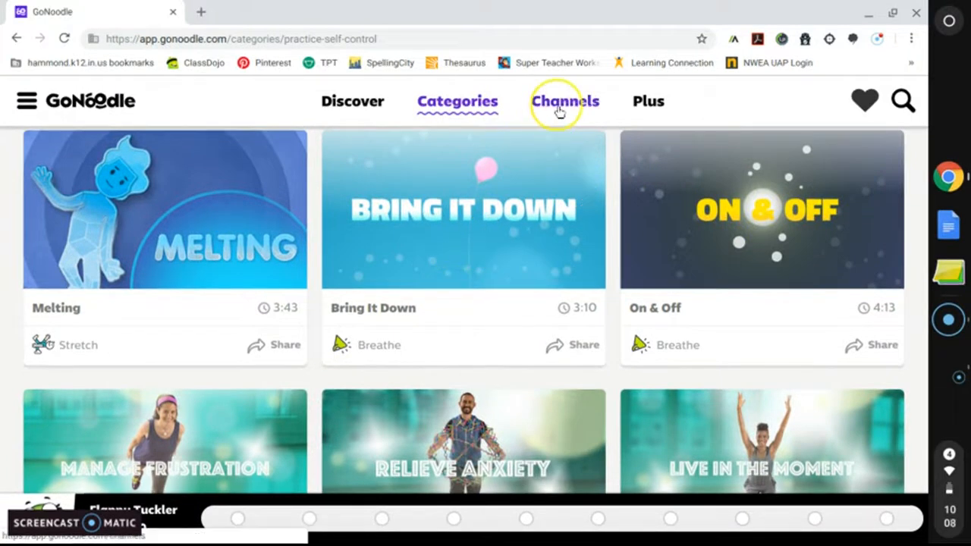
- Go to the Channels page listing Game On, Blazer Fresh, Moose Tube and Flow
left_click(565, 101)
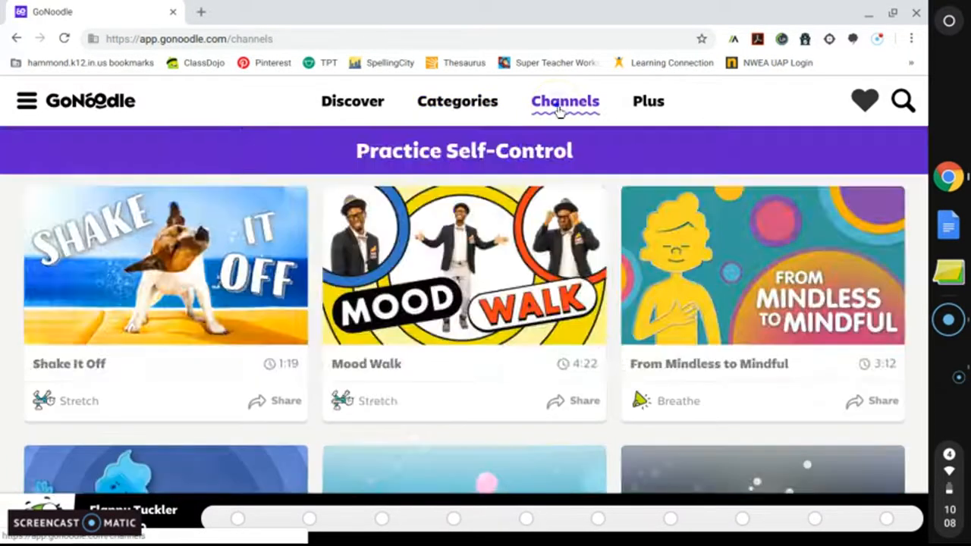
left_click(565, 101)
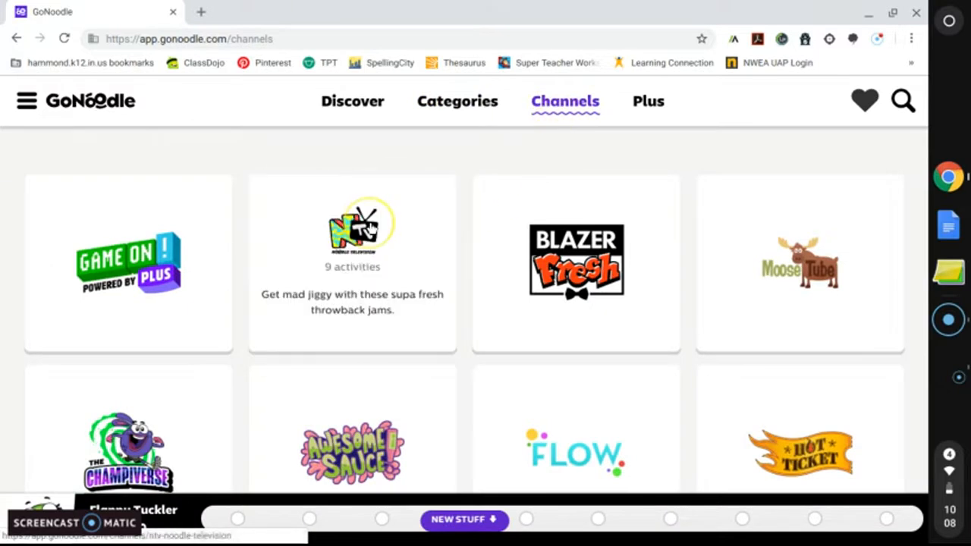
mouse_move(253, 228)
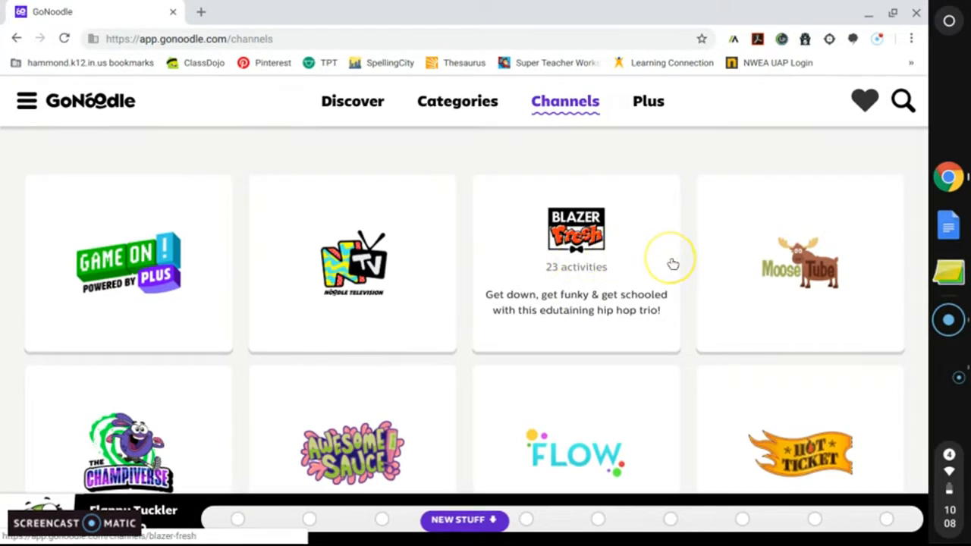
- Open the Moose Tube channel and browse down to Bee Breath and Purple Stew
left_click(800, 263)
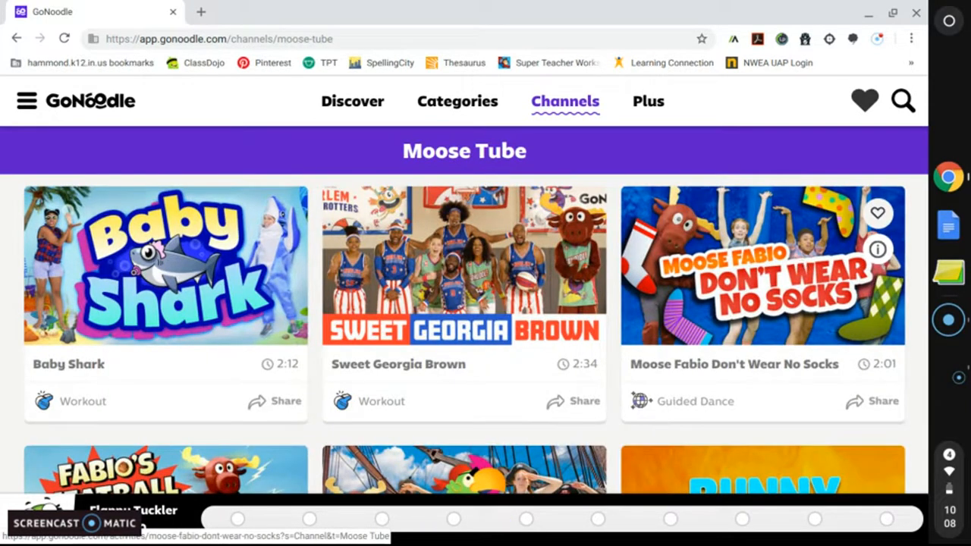
scroll("down", 3)
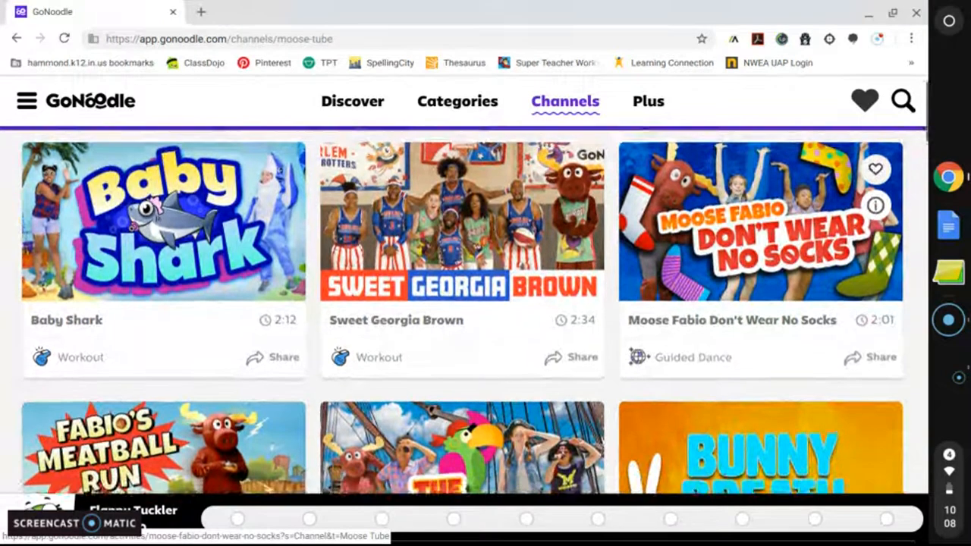
scroll("down", 3)
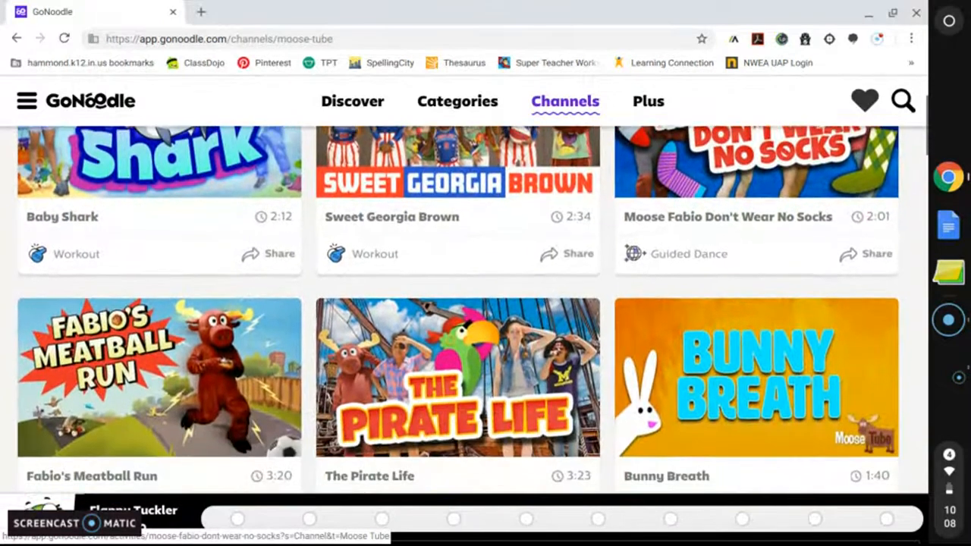
scroll("down", 3)
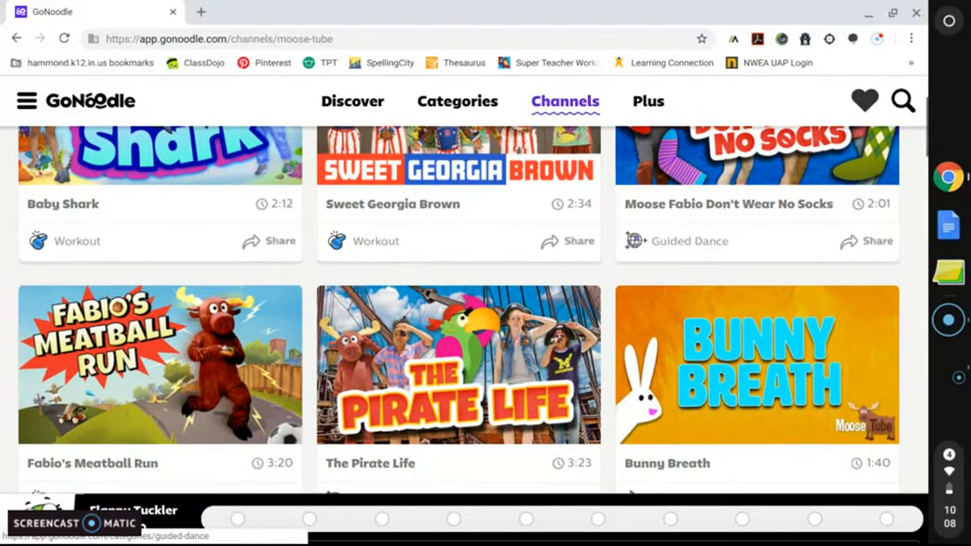
scroll("down", 3)
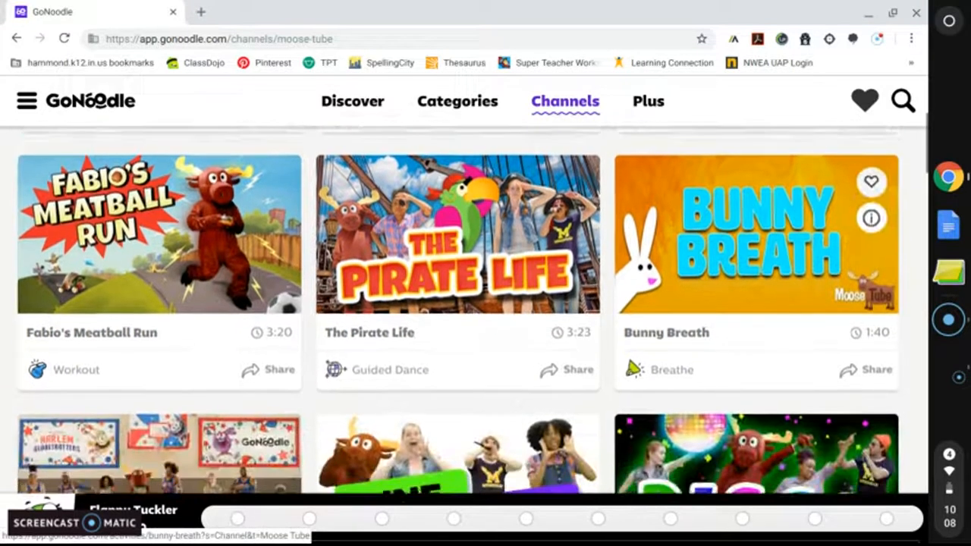
scroll("down", 3)
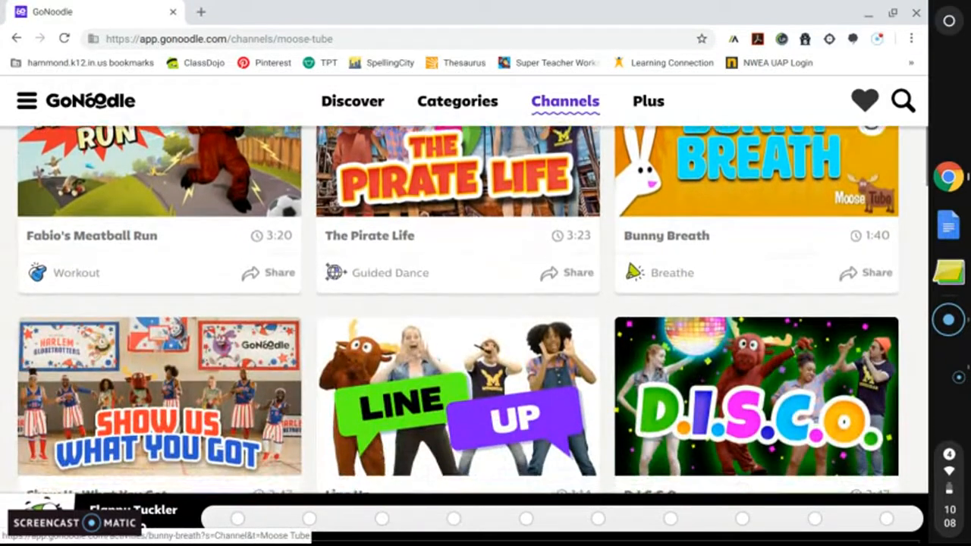
scroll("down", 3)
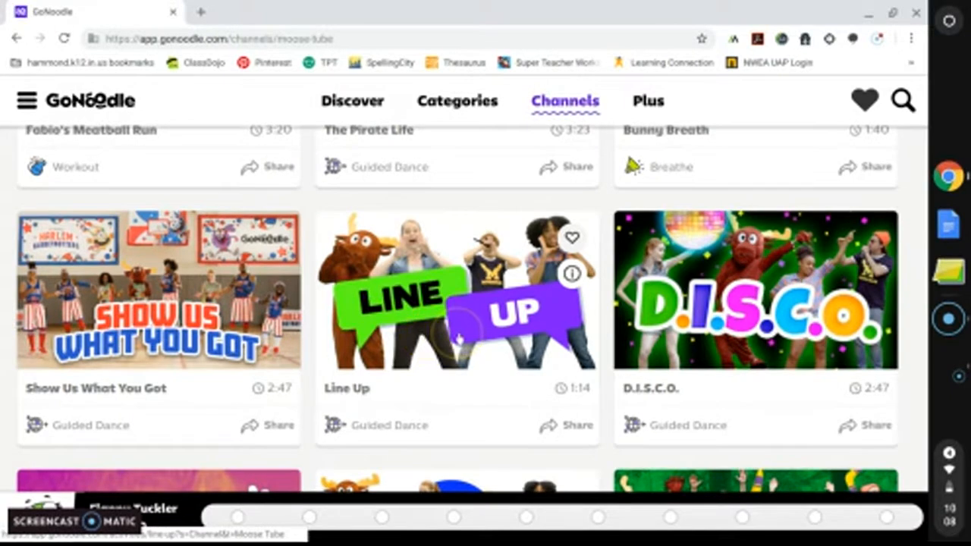
scroll("down", 3)
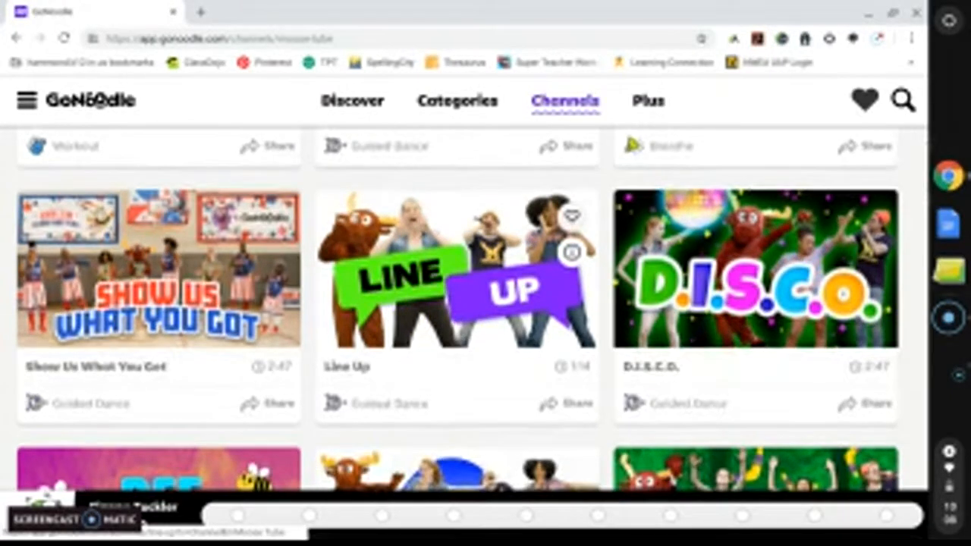
scroll("down", 3)
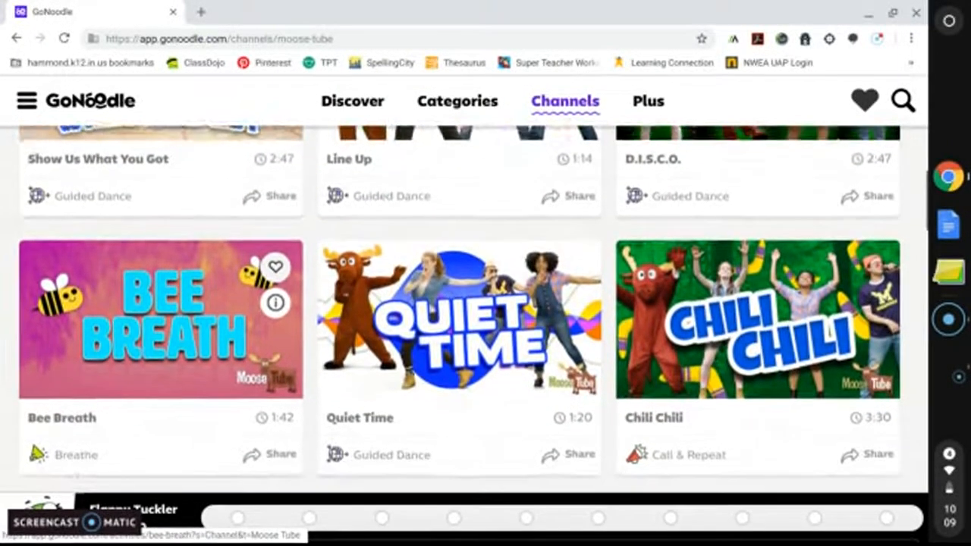
scroll("down", 3)
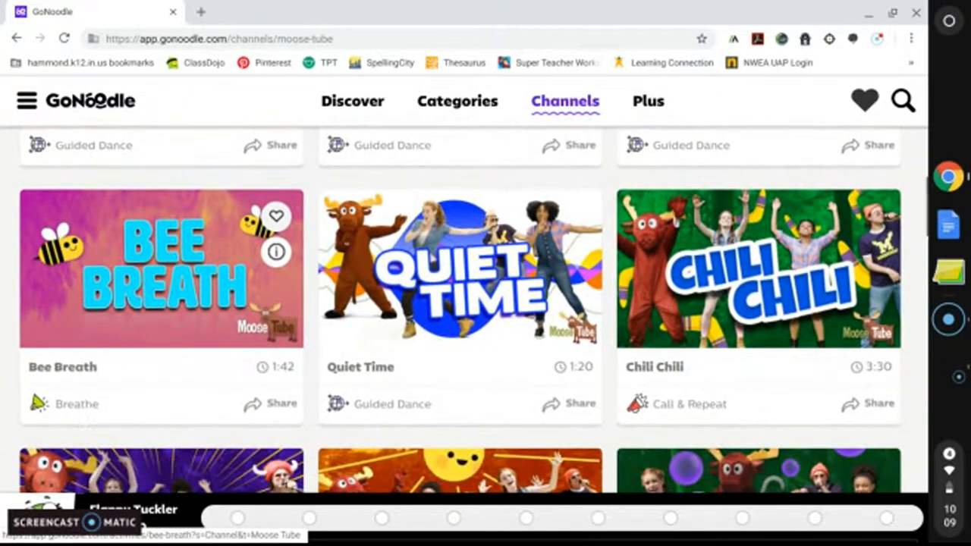
scroll("down", 3)
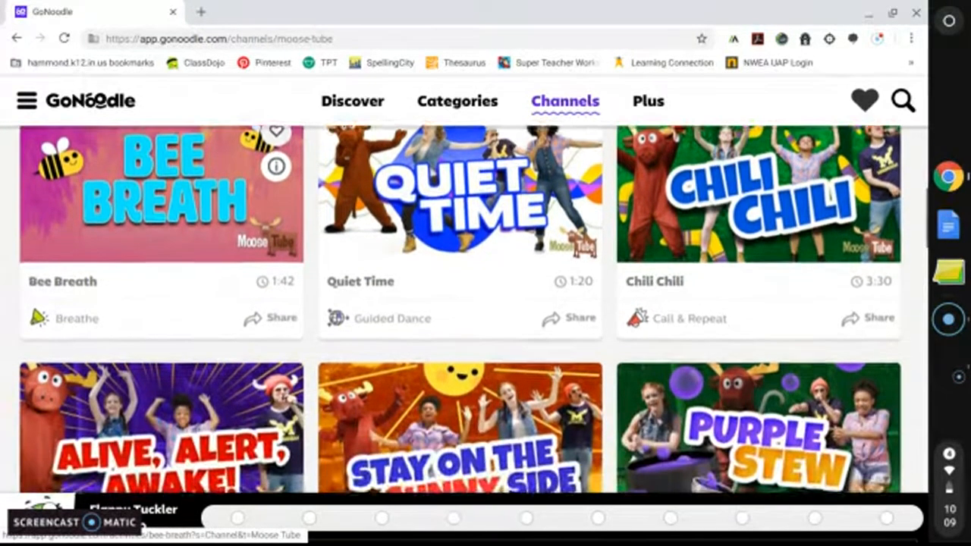
scroll("down", 3)
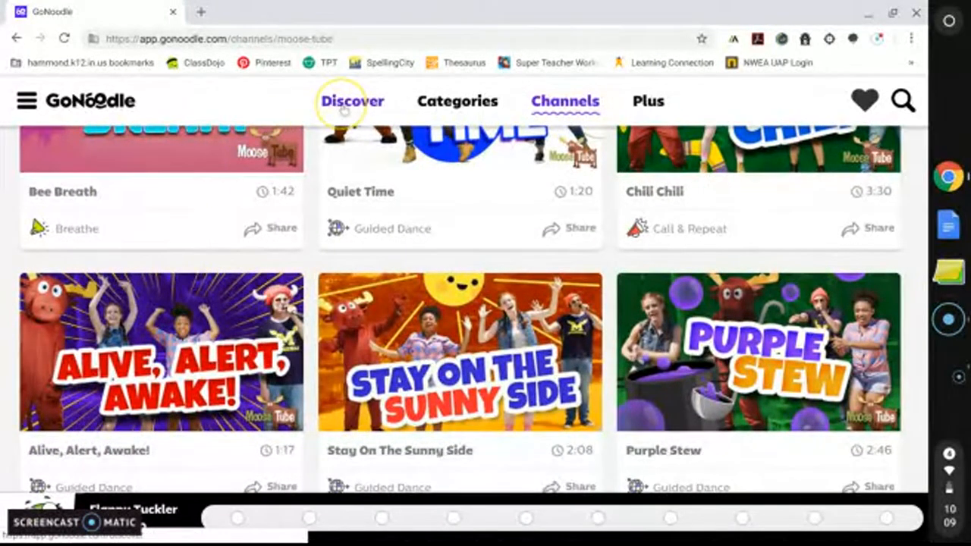
- Go to the Discover page and scroll into its featured sections, such as Newest in GoNoodle
left_click(352, 101)
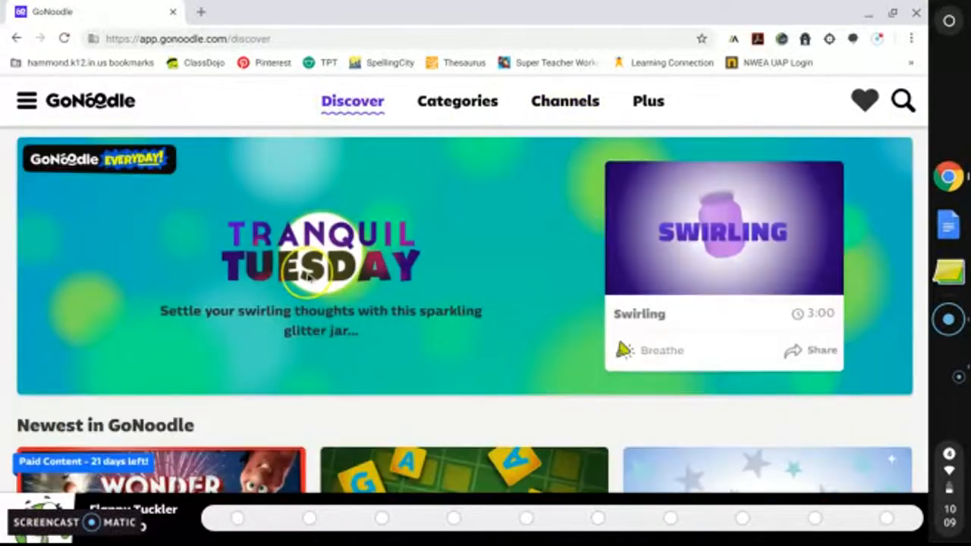
scroll("down", 3)
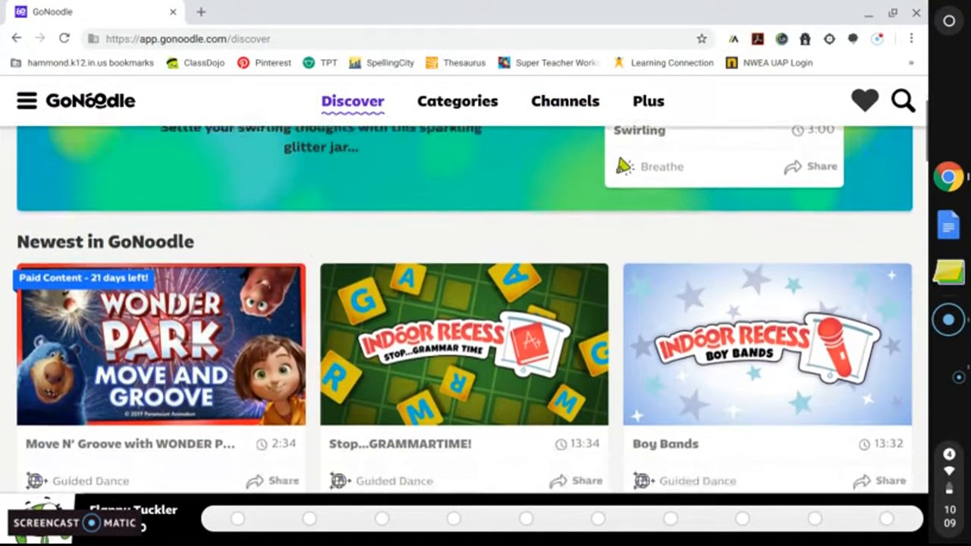
scroll("down", 3)
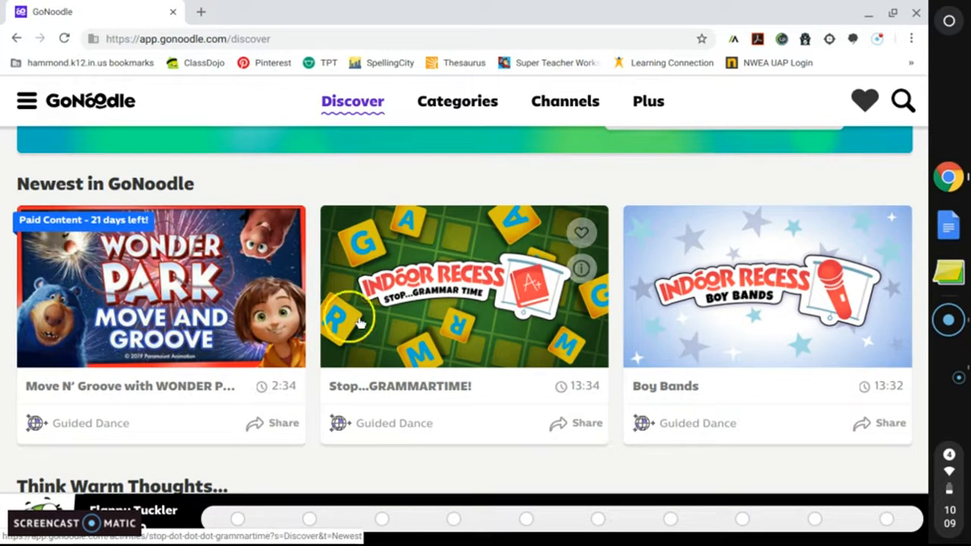
mouse_move(444, 319)
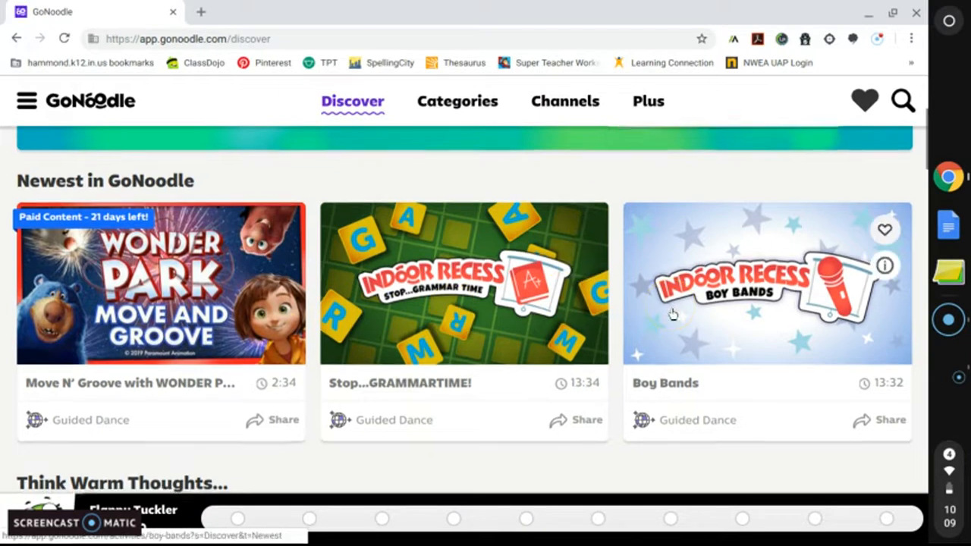
scroll("down", 3)
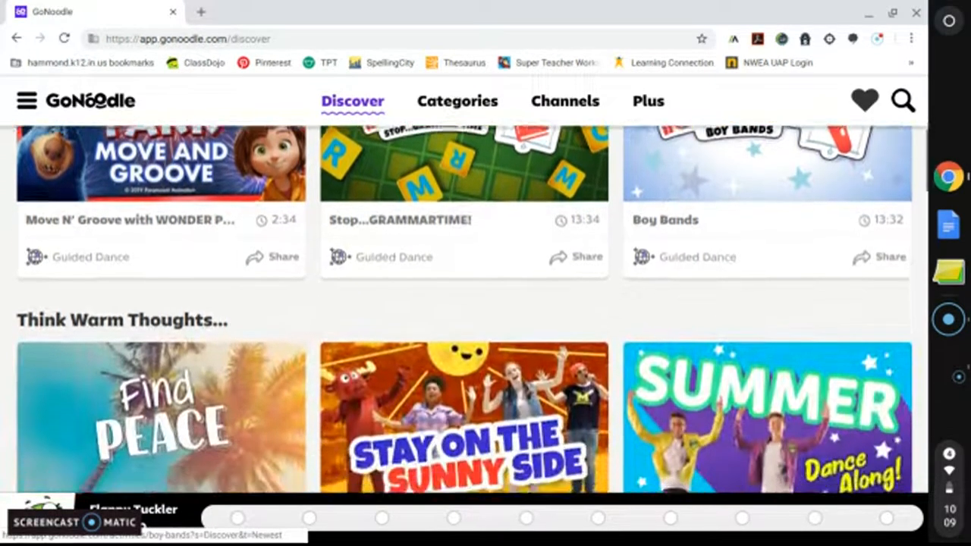
scroll("down", 3)
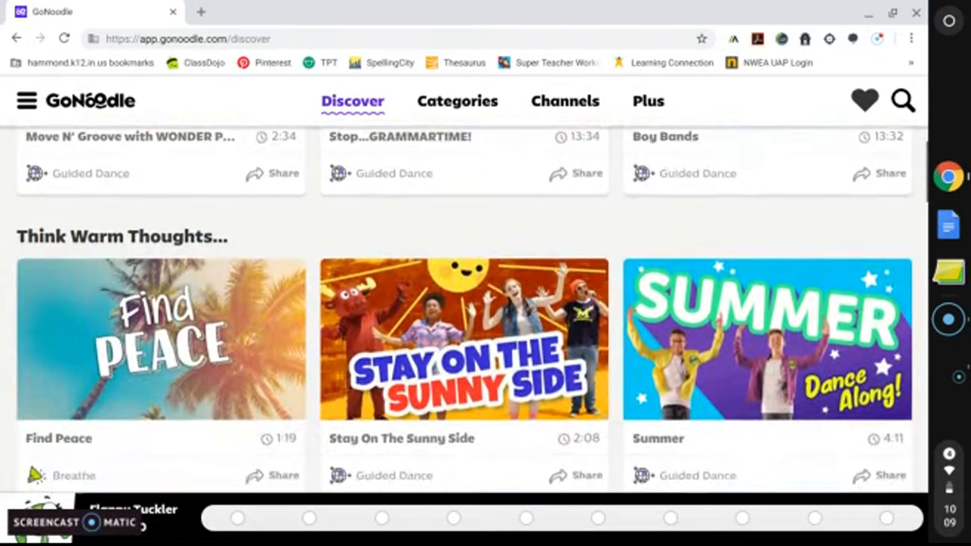
mouse_move(201, 372)
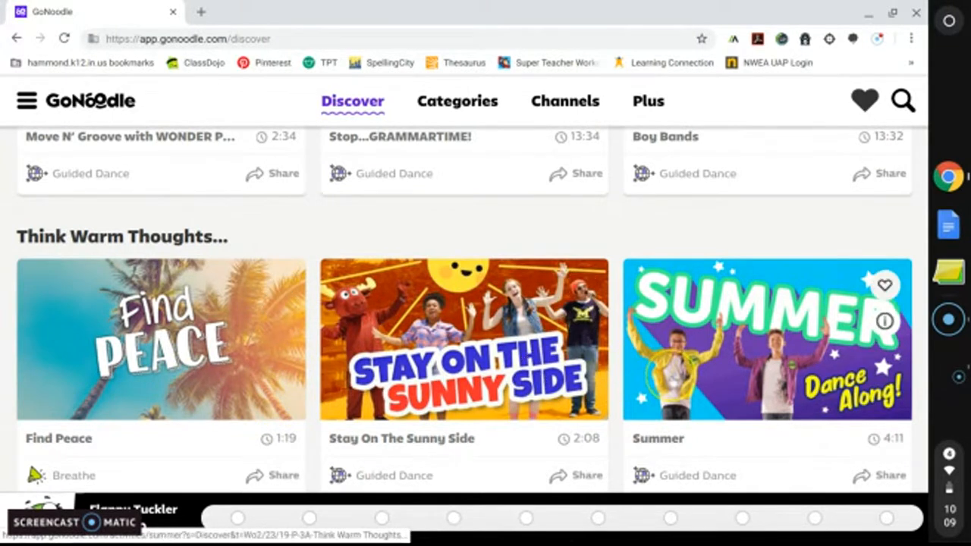
- Scroll further down Discover to the Perfect for 3rd Grade and Own Your POWER! sections
scroll("down", 3)
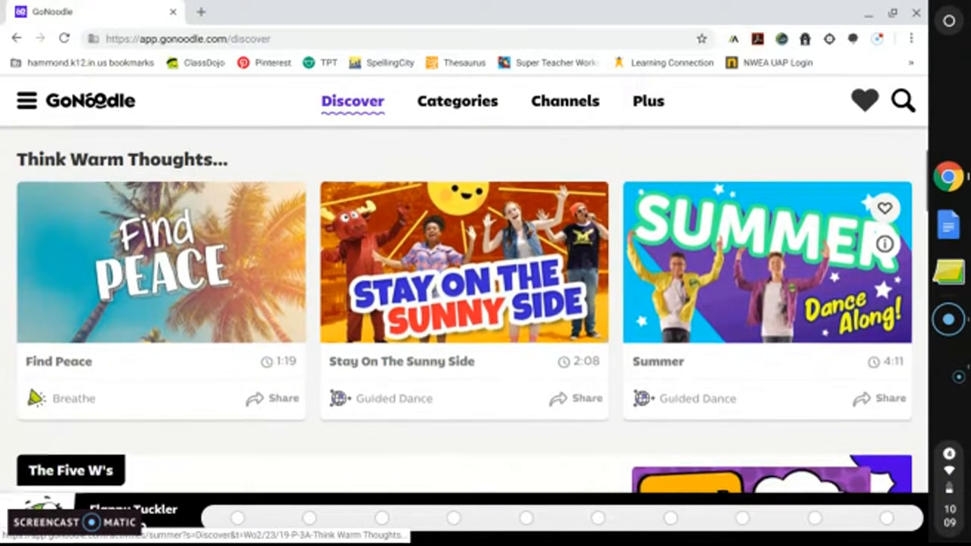
scroll("down", 3)
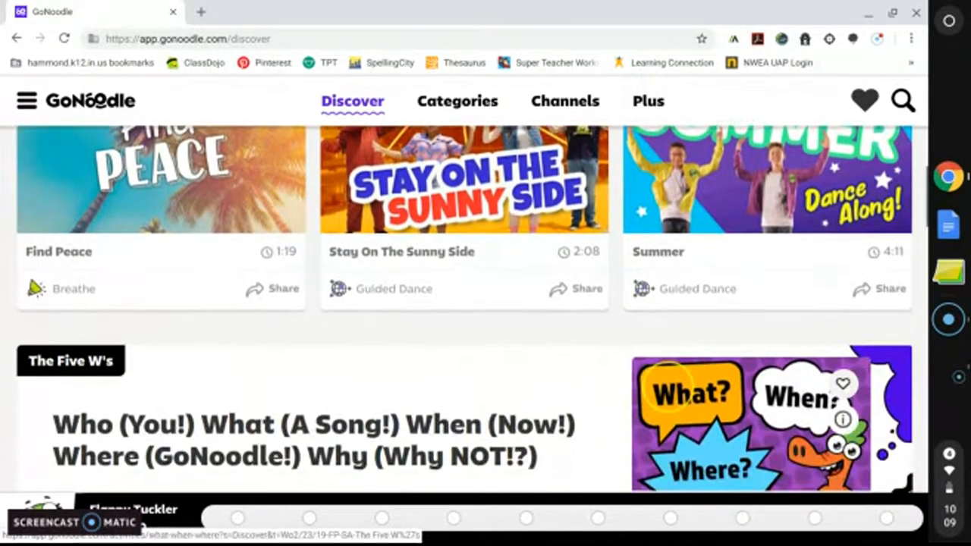
scroll("down", 3)
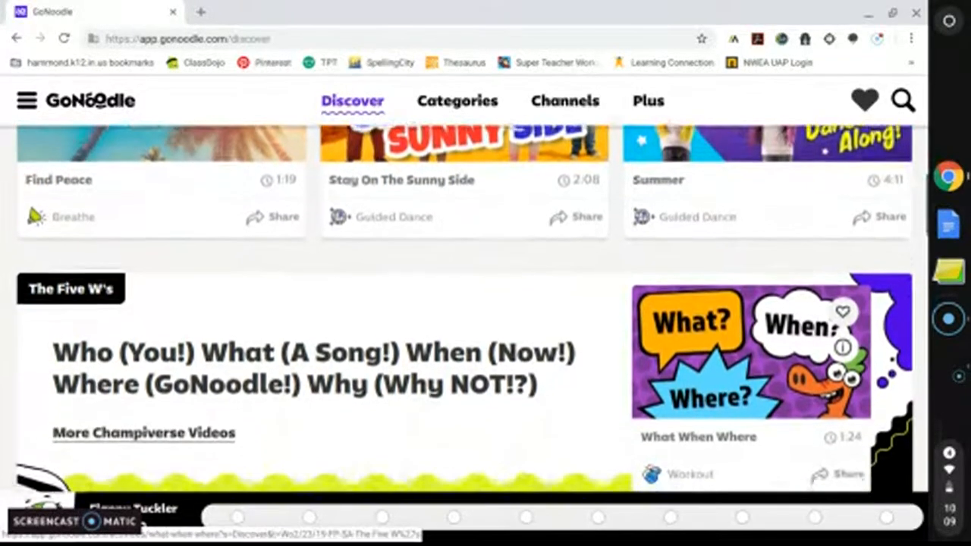
scroll("down", 3)
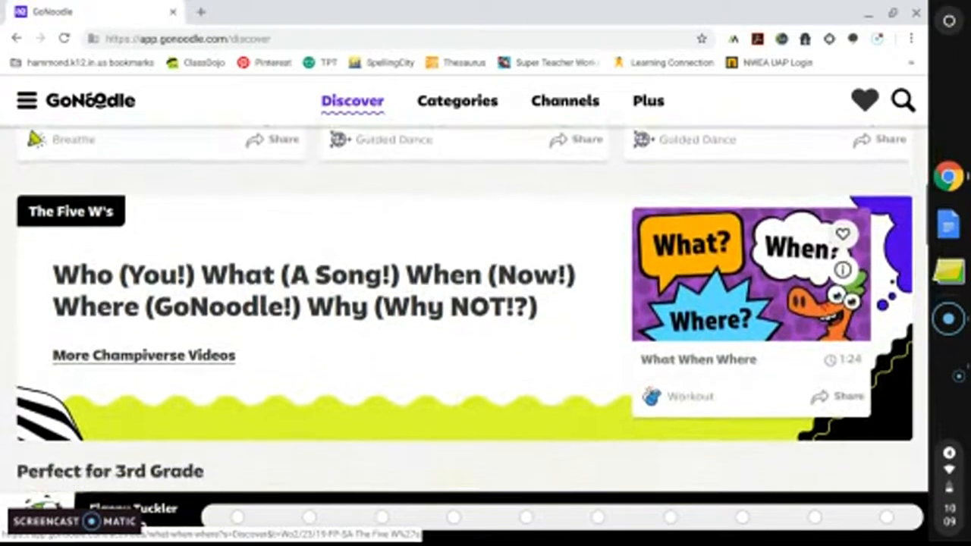
scroll("down", 3)
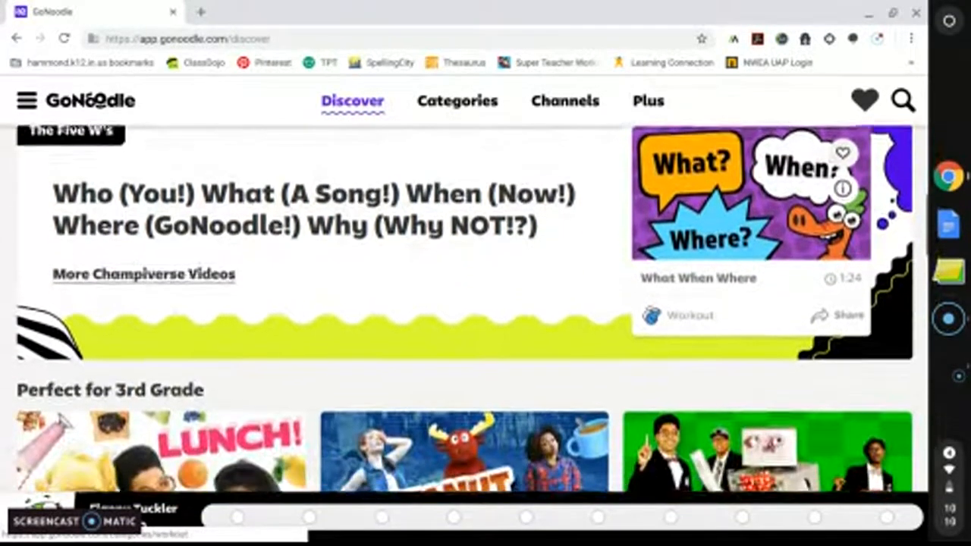
scroll("down", 3)
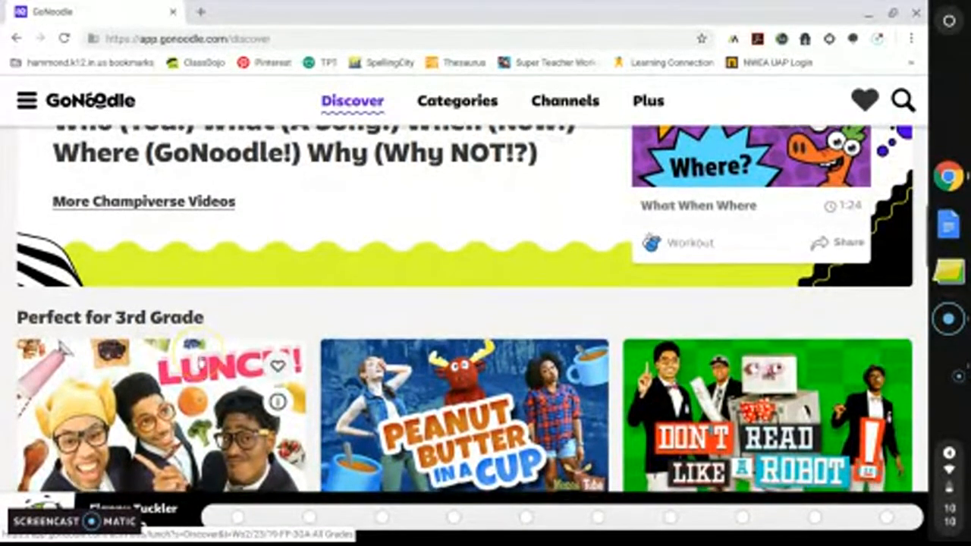
scroll("down", 3)
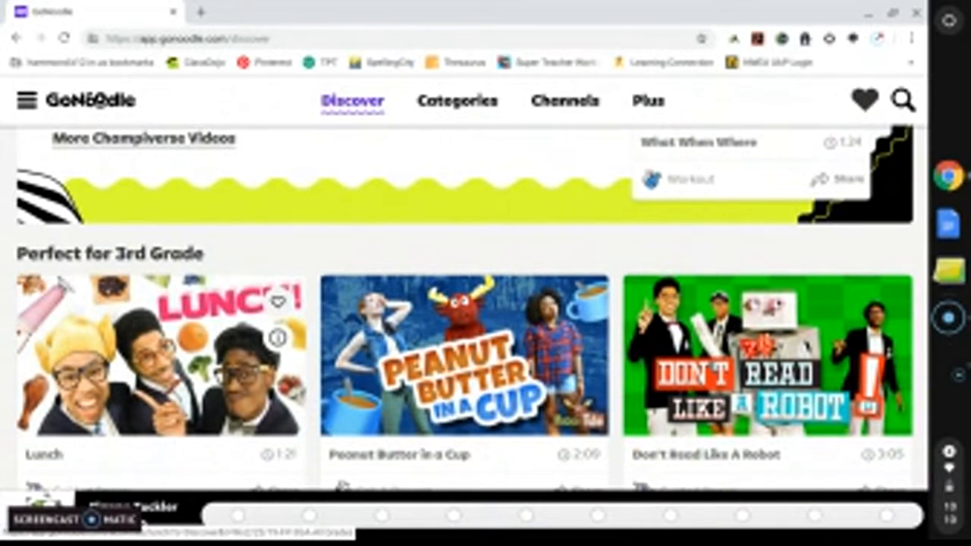
scroll("down", 3)
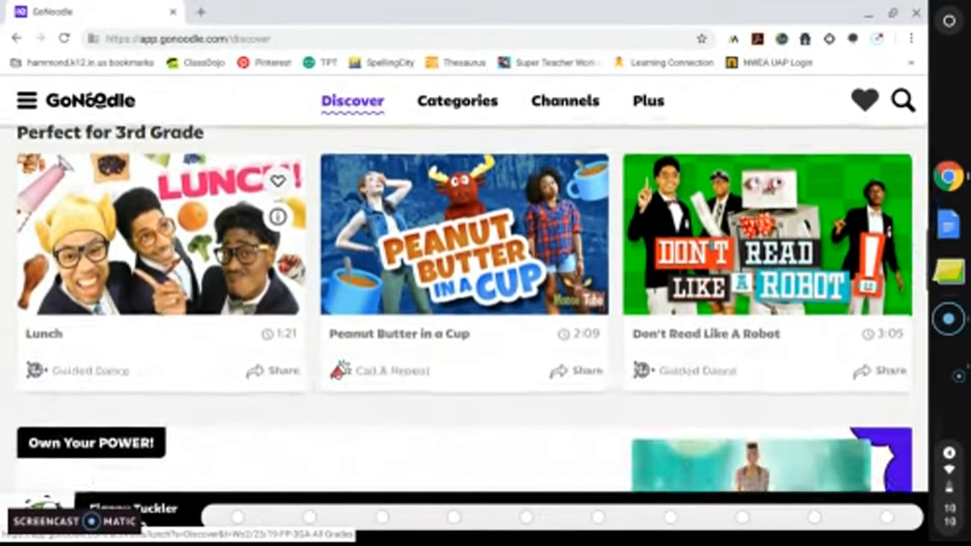
scroll("down", 3)
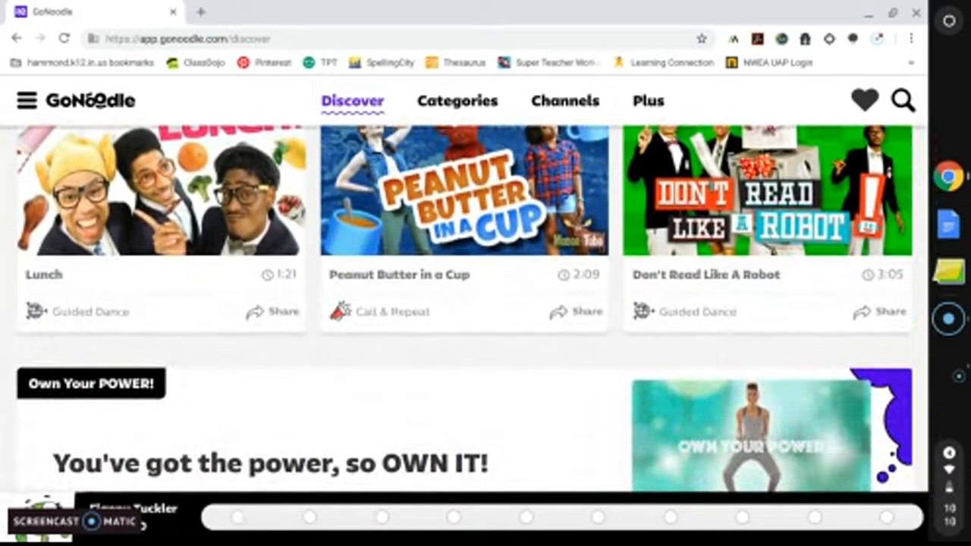